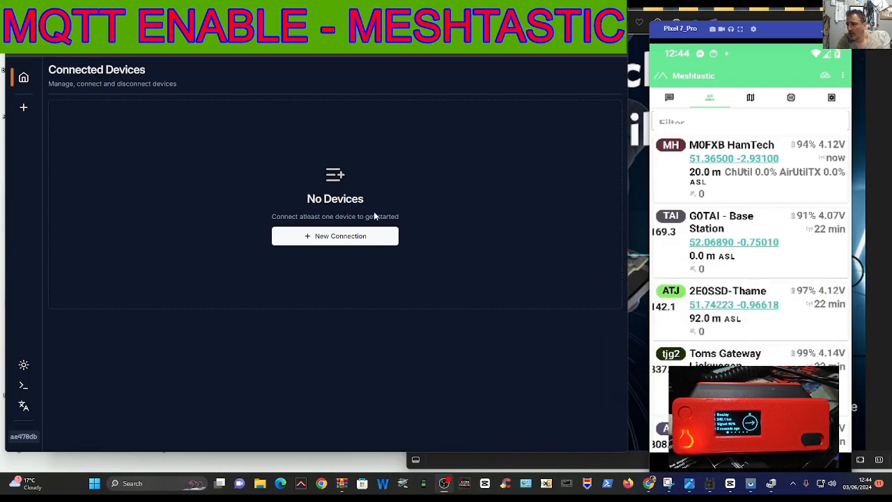
{"action": "mouse_move", "coordinate": [469, 125]}
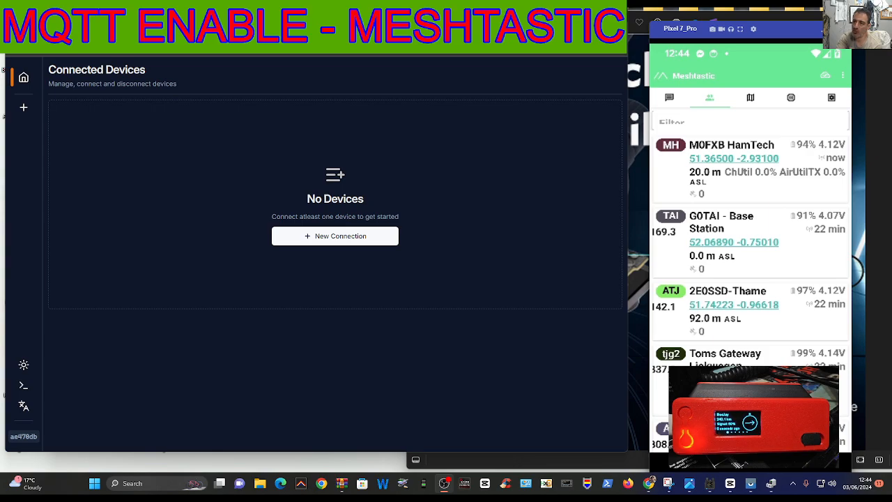
{"action": "mouse_move", "coordinate": [521, 127]}
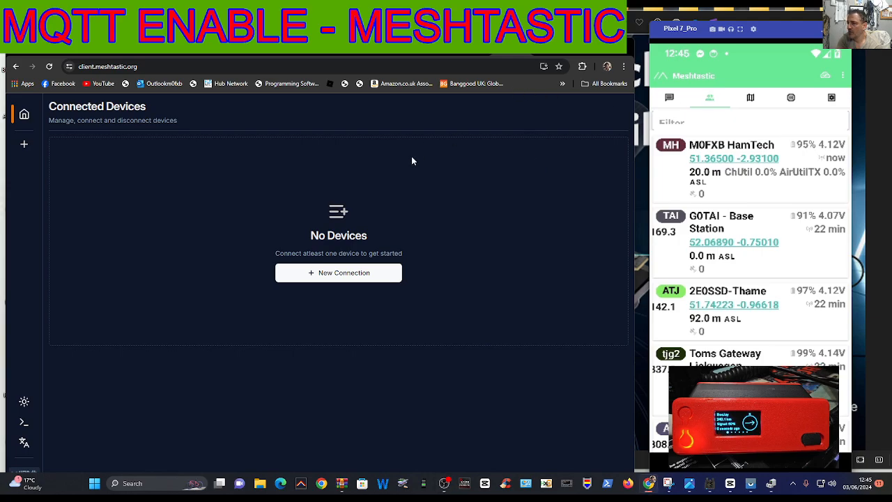
{"action": "mouse_move", "coordinate": [725, 90]}
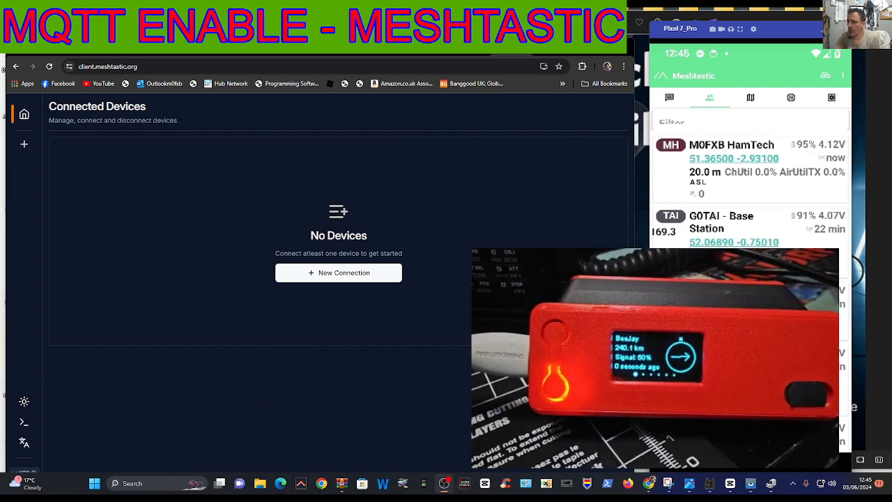
{"action": "mouse_move", "coordinate": [397, 199]}
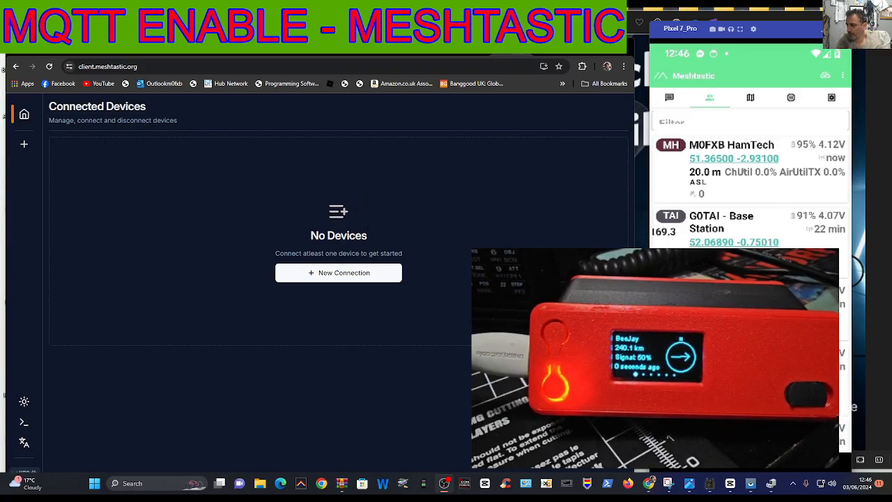
Connect the web client to the M0FXB HamTech node over its serial COM port
{"action": "right_click", "coordinate": [93, 483]}
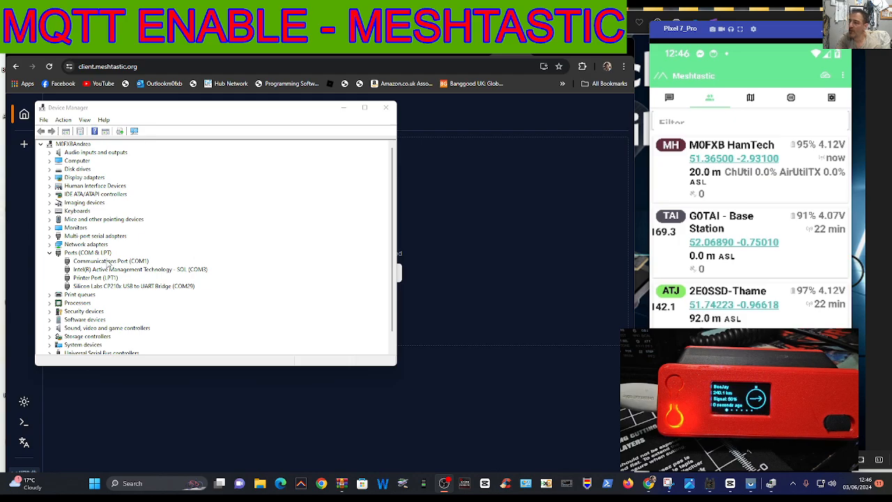
{"action": "mouse_move", "coordinate": [145, 293]}
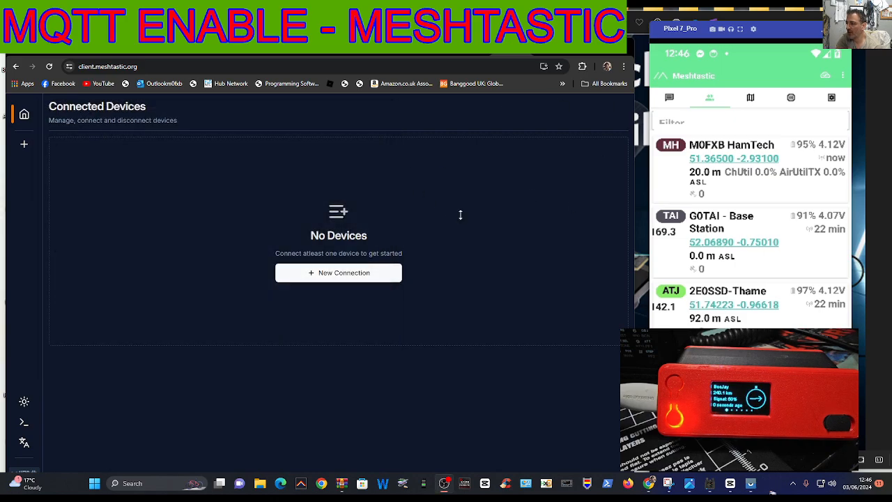
{"action": "mouse_move", "coordinate": [414, 136]}
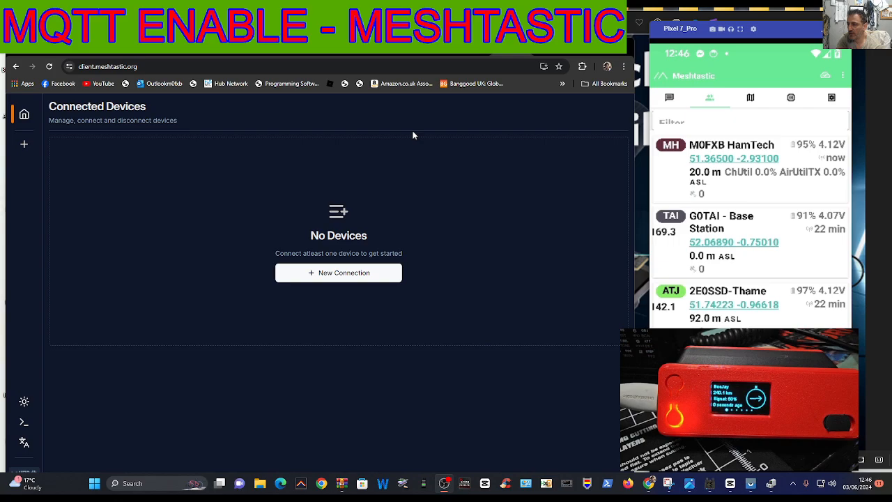
{"action": "mouse_move", "coordinate": [398, 356]}
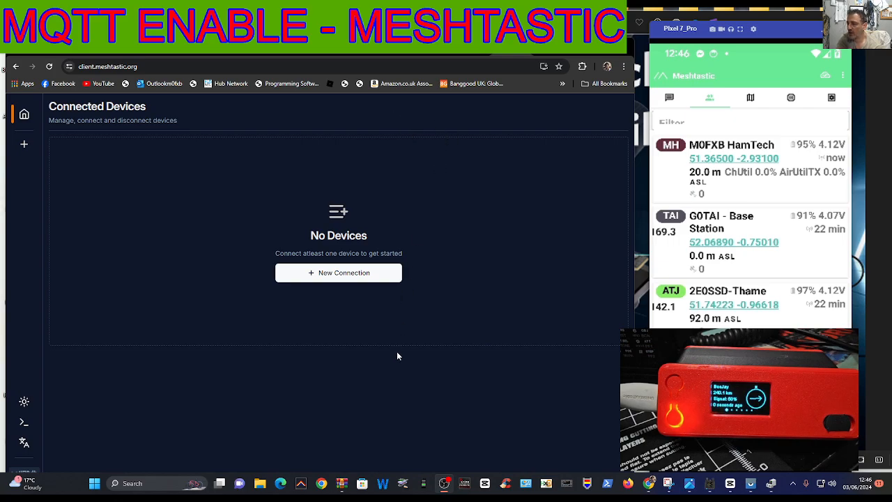
{"action": "left_click", "coordinate": [339, 272]}
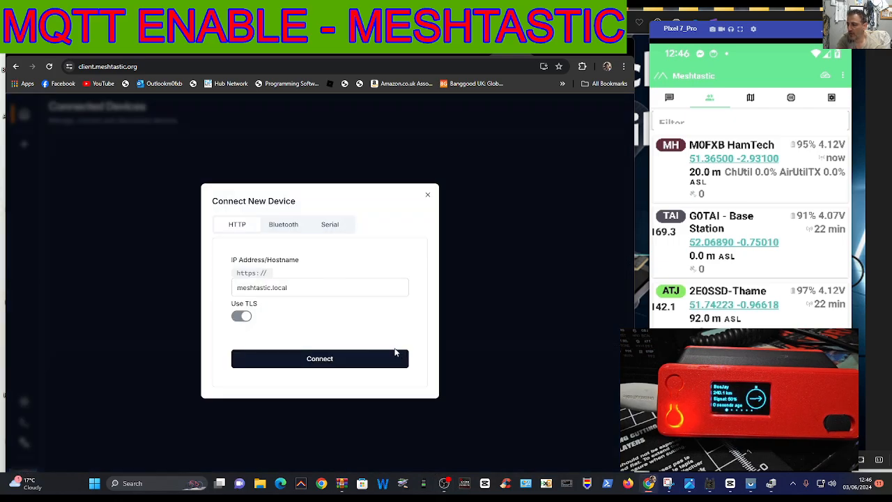
{"action": "left_click", "coordinate": [330, 224]}
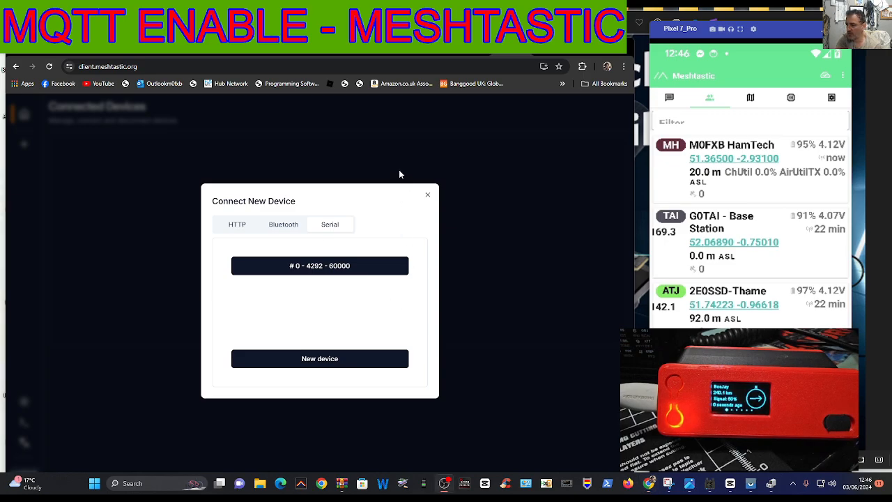
{"action": "left_click", "coordinate": [319, 265]}
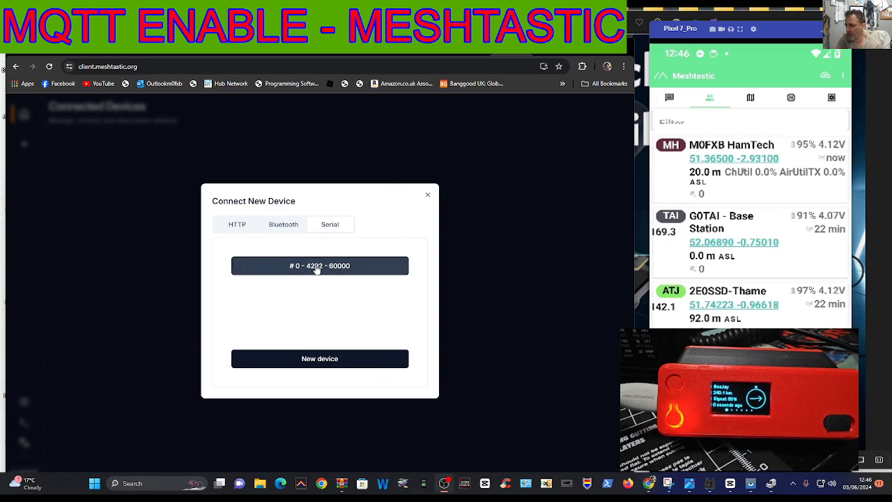
{"action": "left_click", "coordinate": [319, 266]}
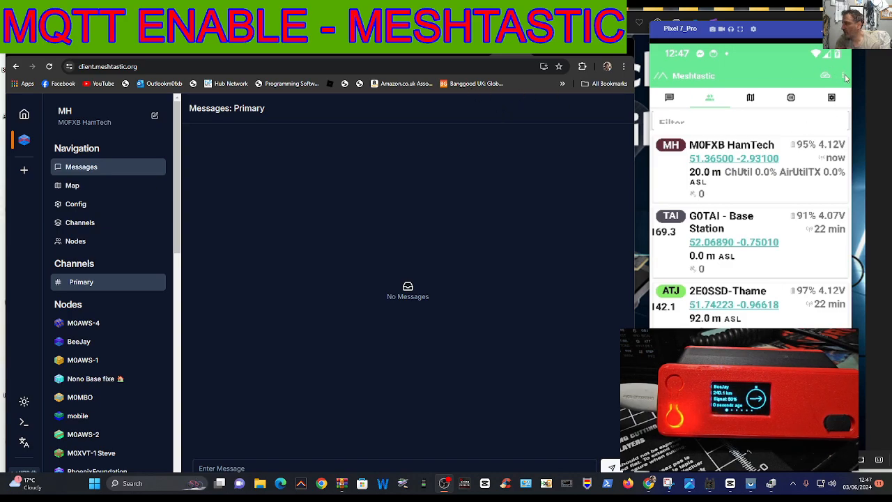
On the phone, open M0FXB HamTech's radio configuration and scroll toward Serial settings
{"action": "left_click", "coordinate": [845, 75]}
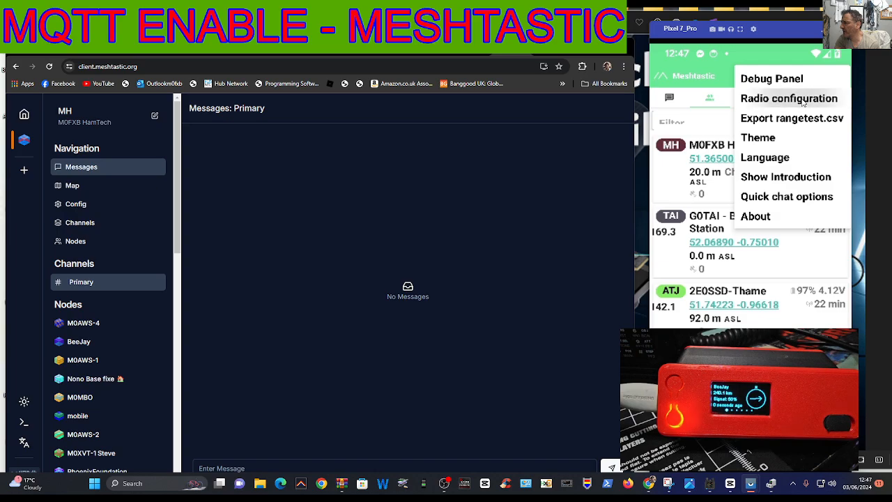
{"action": "left_click", "coordinate": [789, 97]}
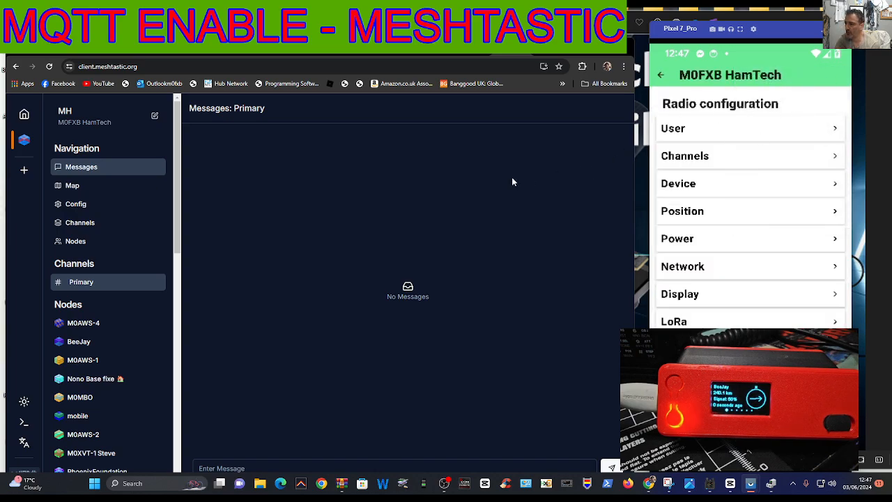
{"action": "scroll", "scroll_direction": "down", "scroll_amount": 3}
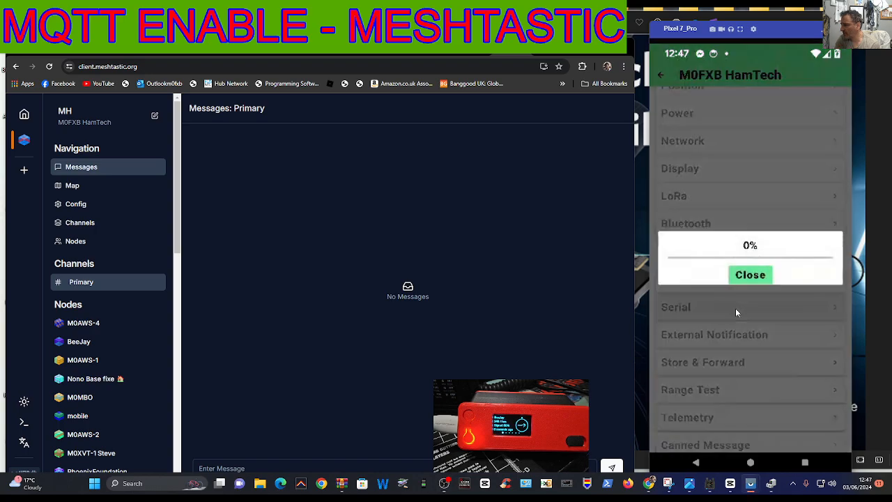
{"action": "mouse_move", "coordinate": [773, 210]}
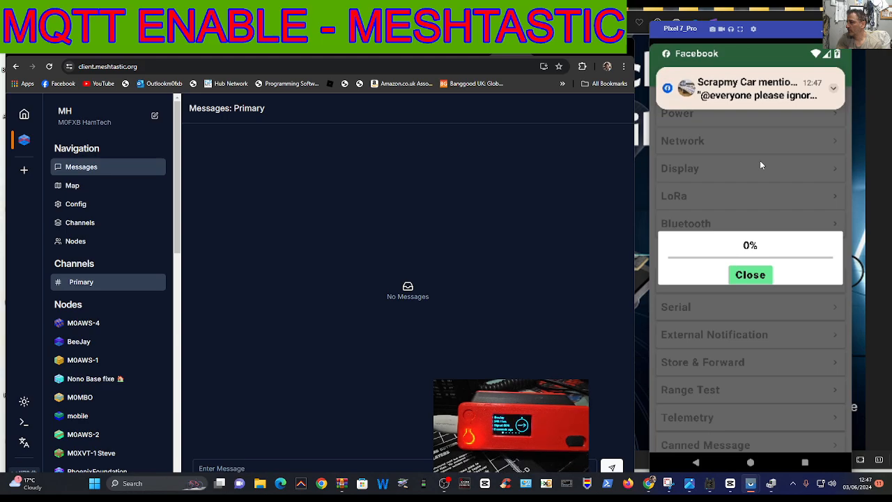
{"action": "mouse_move", "coordinate": [556, 342]}
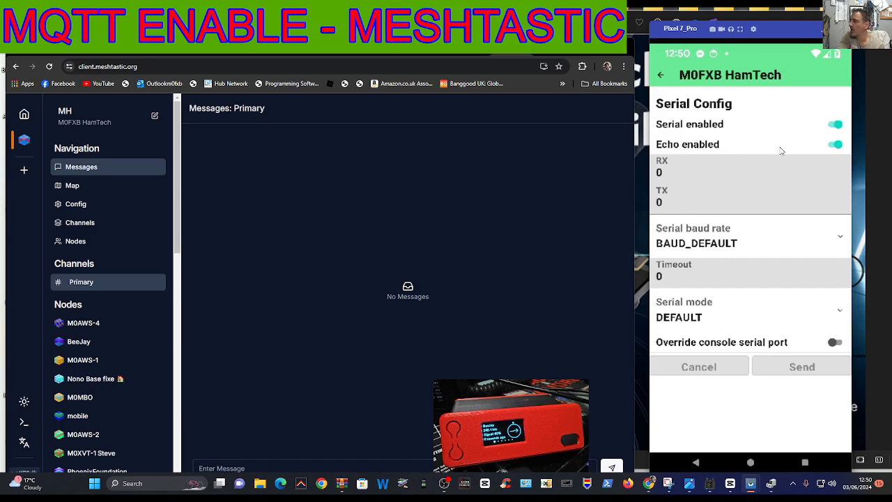
{"action": "mouse_move", "coordinate": [754, 153]}
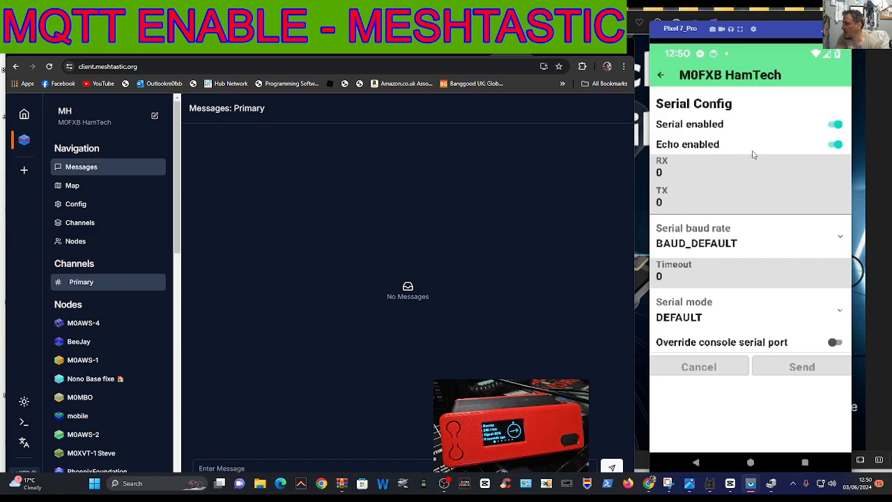
{"action": "mouse_move", "coordinate": [675, 107]}
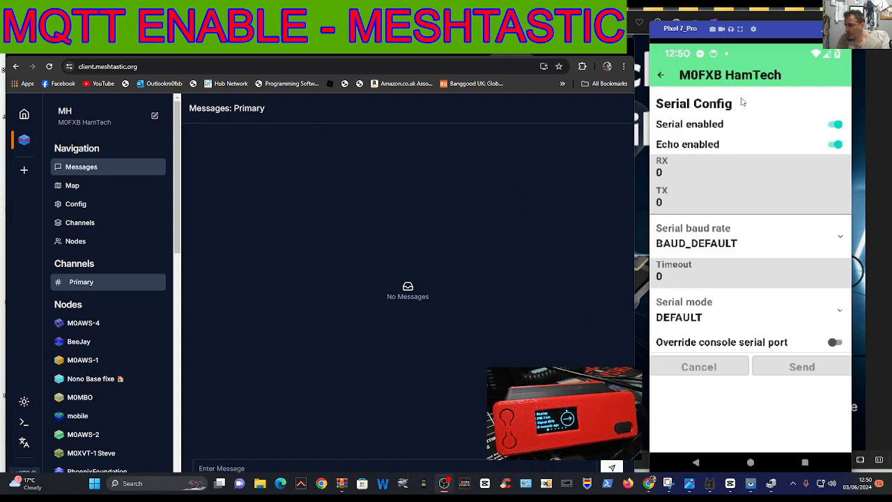
Return the phone to its Nodes list and open Radio Config in the web client
{"action": "left_click", "coordinate": [660, 76]}
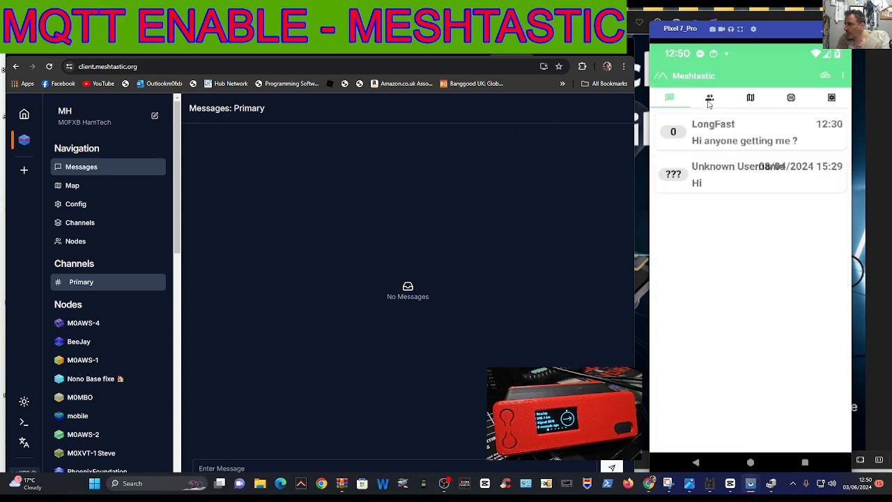
{"action": "left_click", "coordinate": [710, 98]}
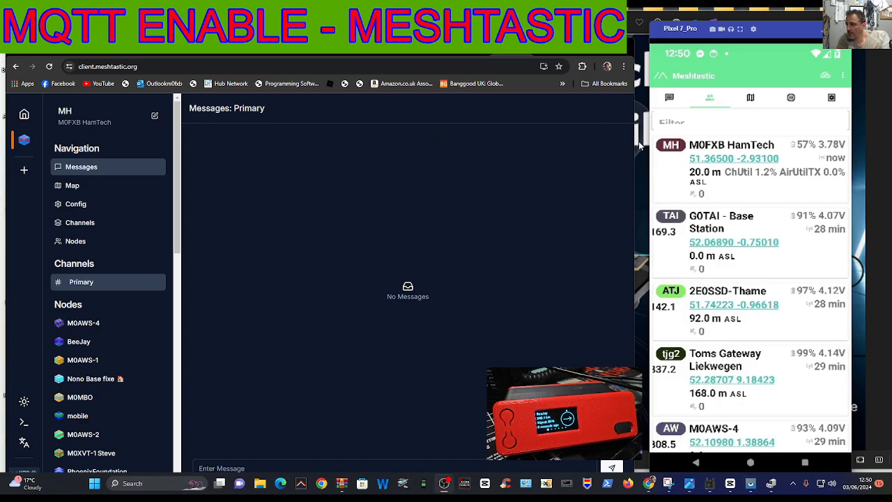
{"action": "mouse_move", "coordinate": [708, 143]}
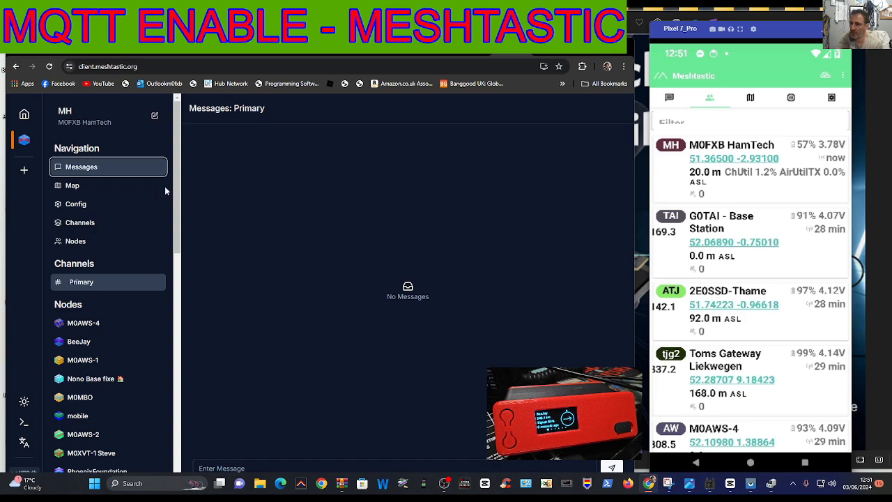
{"action": "left_click", "coordinate": [71, 186]}
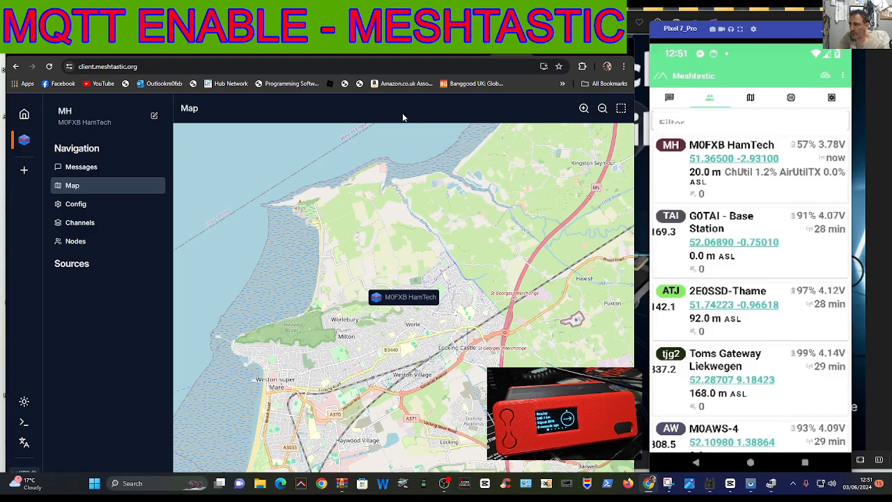
{"action": "left_click", "coordinate": [75, 204]}
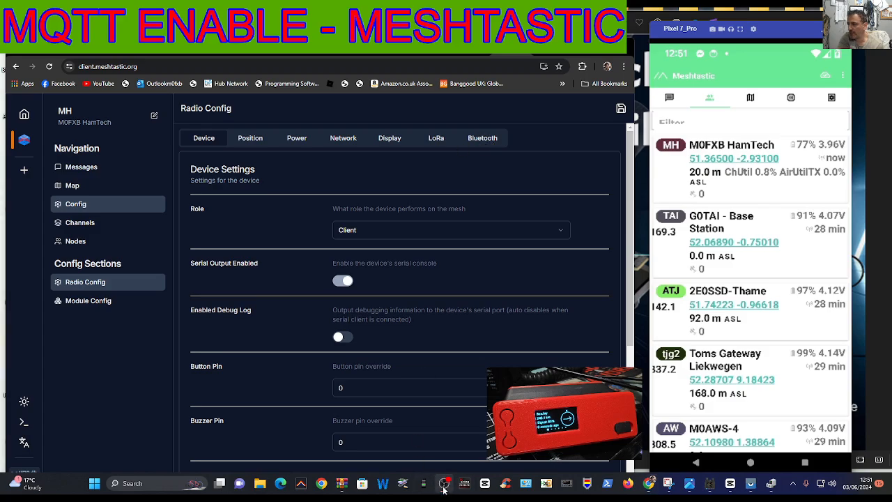
{"action": "mouse_move", "coordinate": [469, 234]}
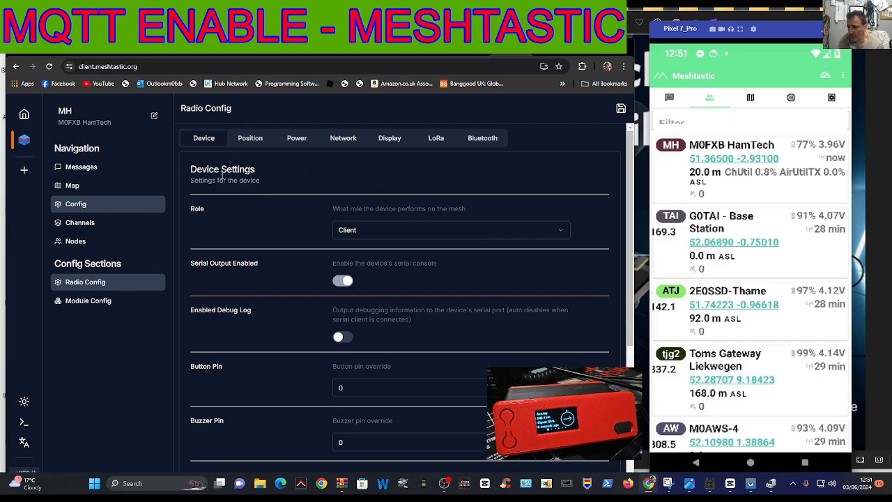
{"action": "scroll", "scroll_direction": "down", "scroll_amount": 3}
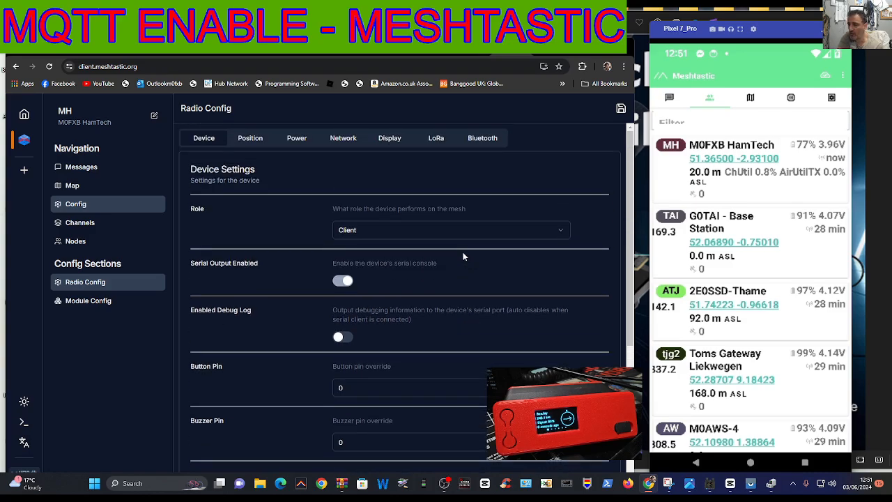
{"action": "scroll", "scroll_direction": "down", "scroll_amount": 3}
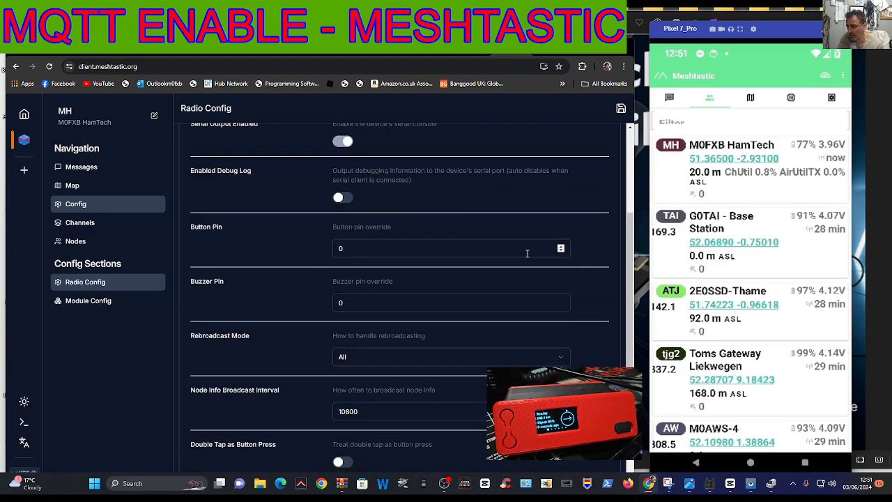
{"action": "scroll", "scroll_direction": "down", "scroll_amount": 3}
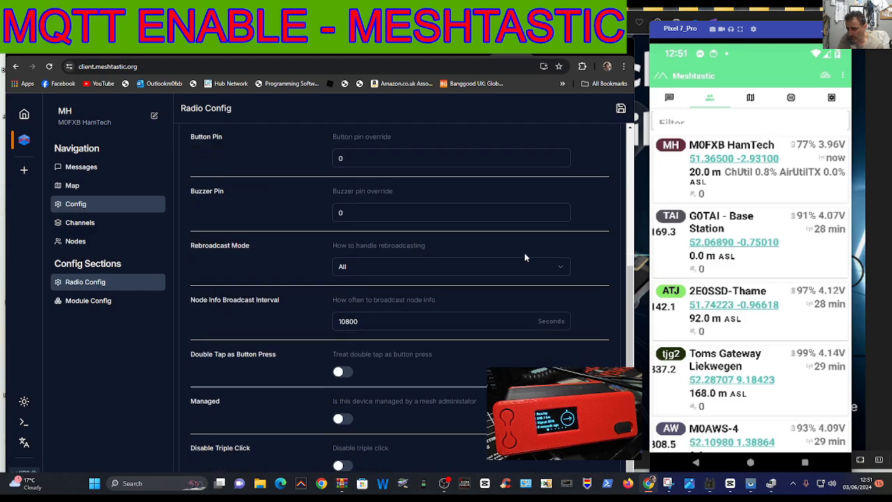
{"action": "left_click", "coordinate": [203, 138]}
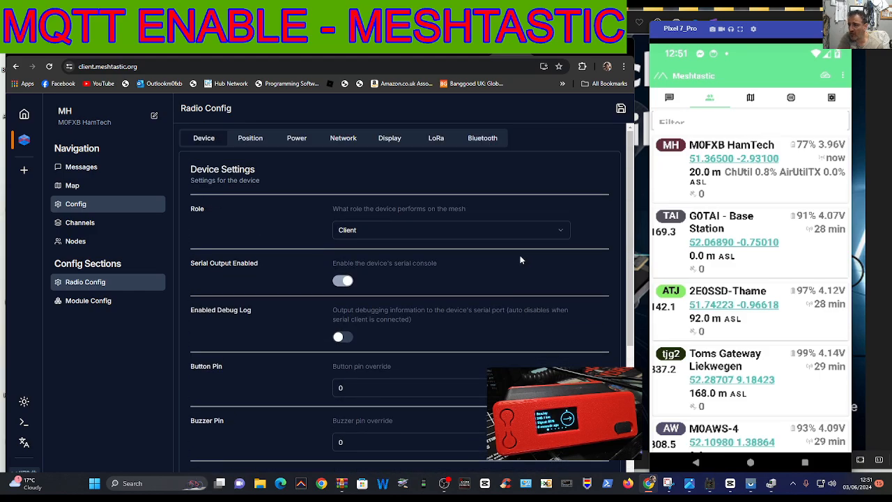
{"action": "mouse_move", "coordinate": [440, 250]}
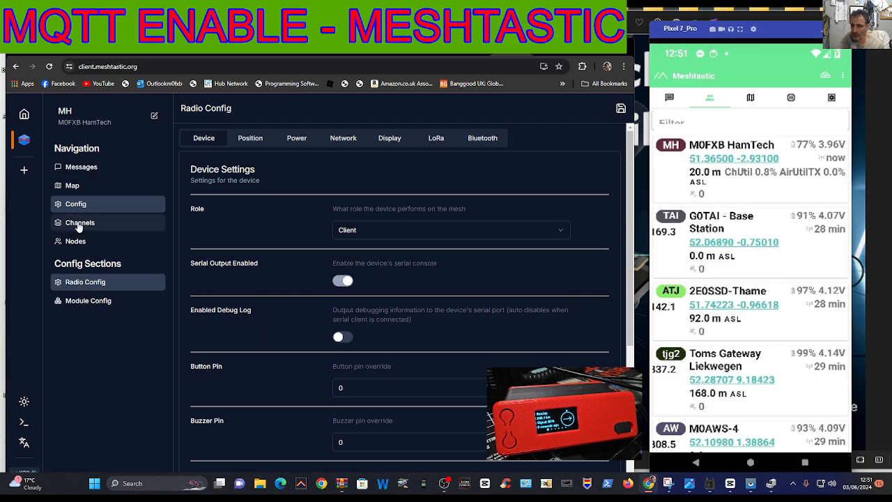
{"action": "left_click", "coordinate": [79, 222]}
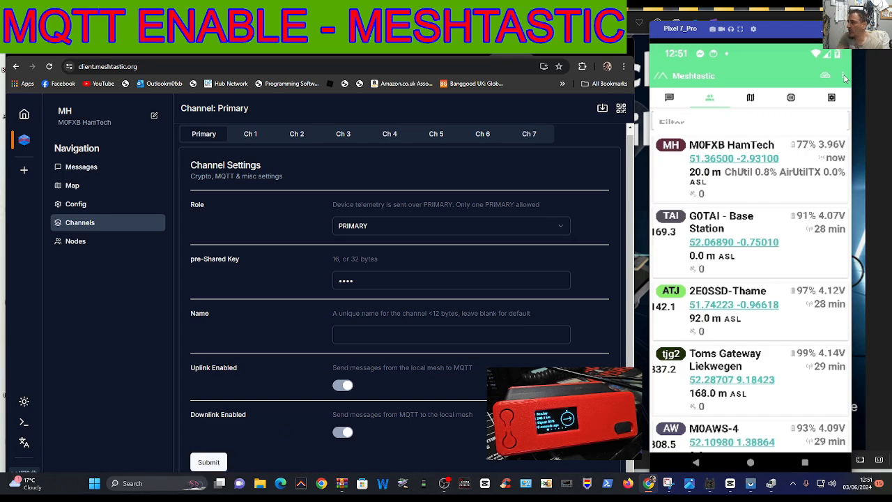
{"action": "left_click", "coordinate": [845, 77]}
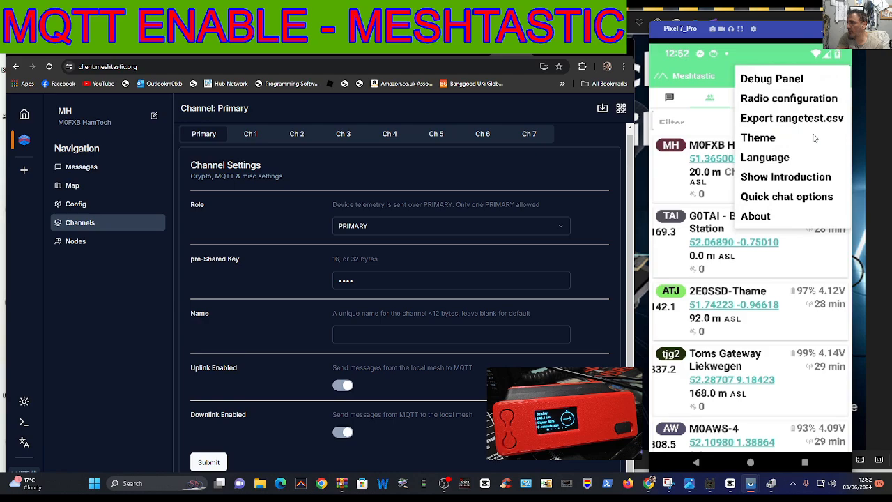
{"action": "left_click", "coordinate": [790, 98]}
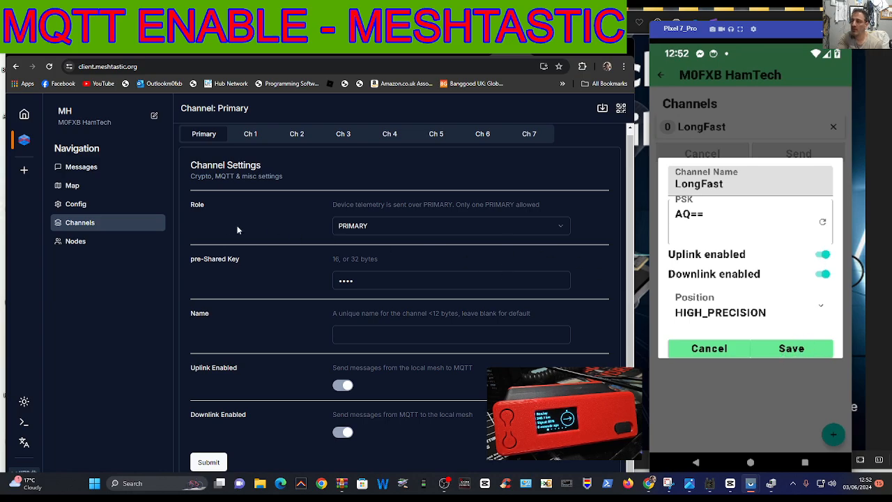
{"action": "mouse_move", "coordinate": [778, 246]}
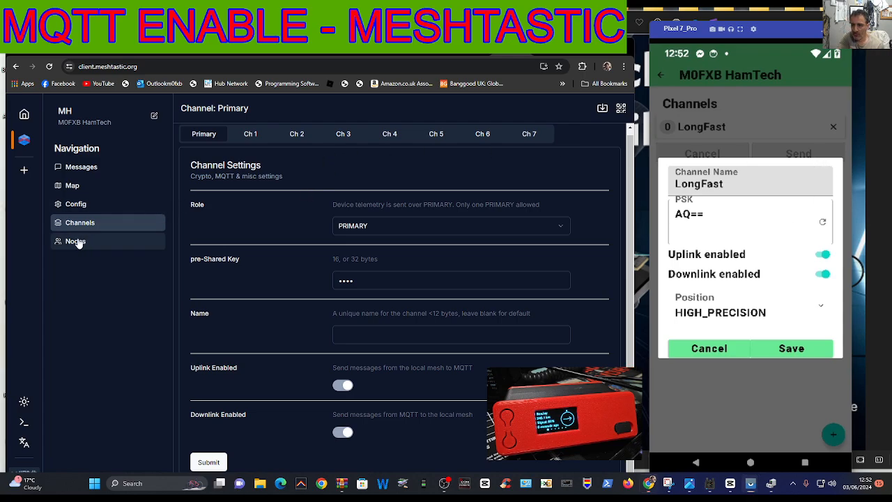
{"action": "left_click", "coordinate": [75, 241]}
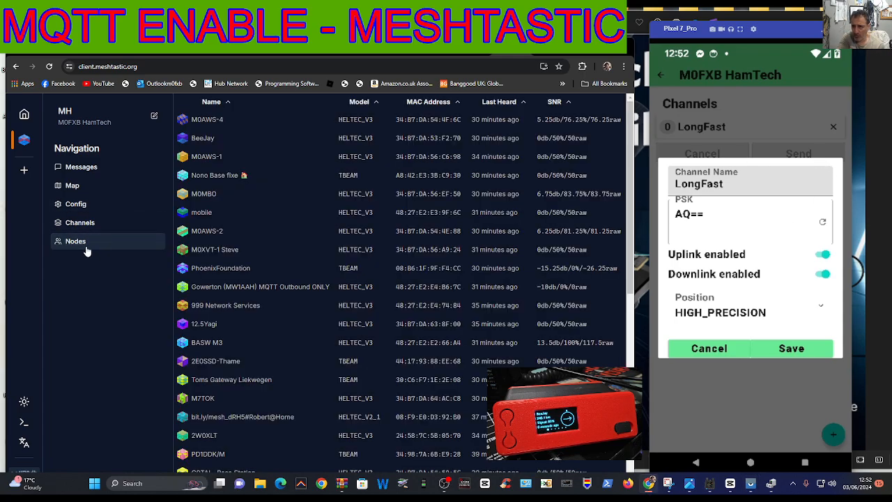
{"action": "scroll", "scroll_direction": "down", "scroll_amount": 3}
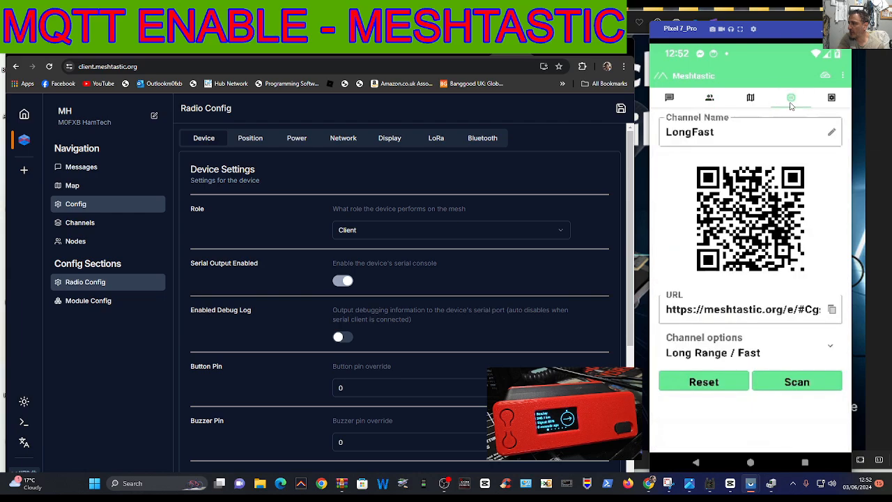
Show the phone's mesh map and move through Position and Power to Network settings
{"action": "left_click", "coordinate": [751, 98]}
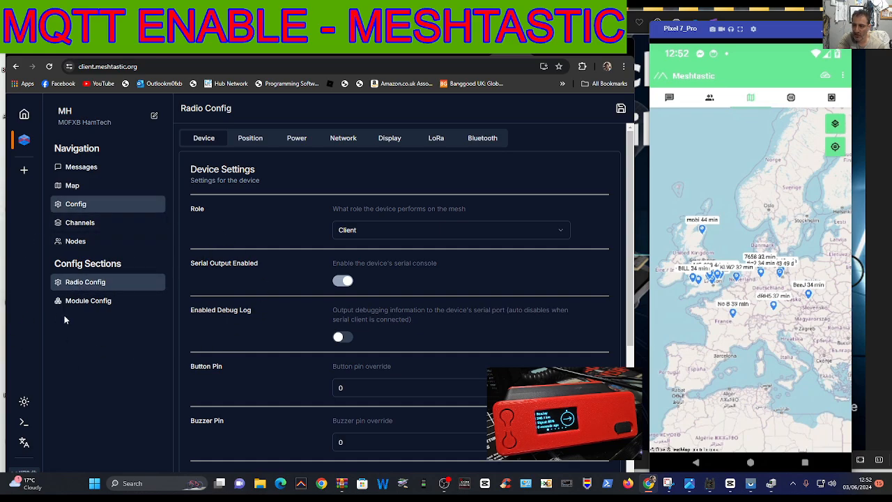
{"action": "mouse_move", "coordinate": [216, 166]}
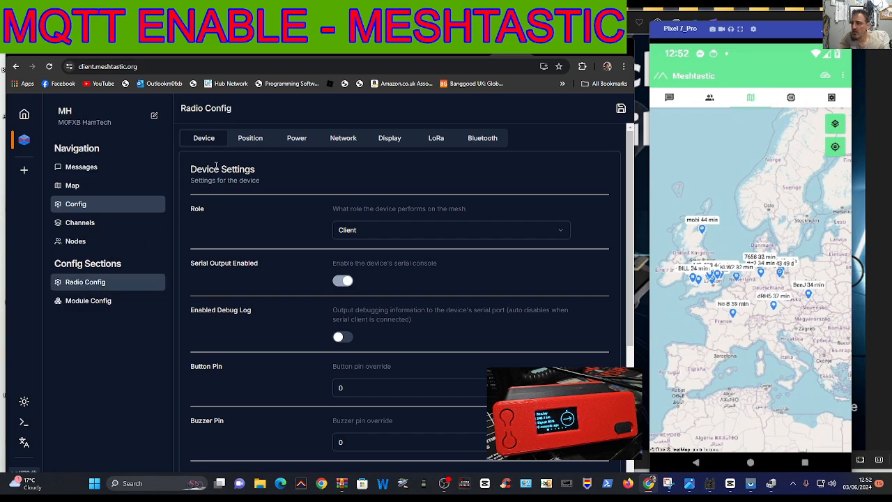
{"action": "left_click", "coordinate": [250, 139]}
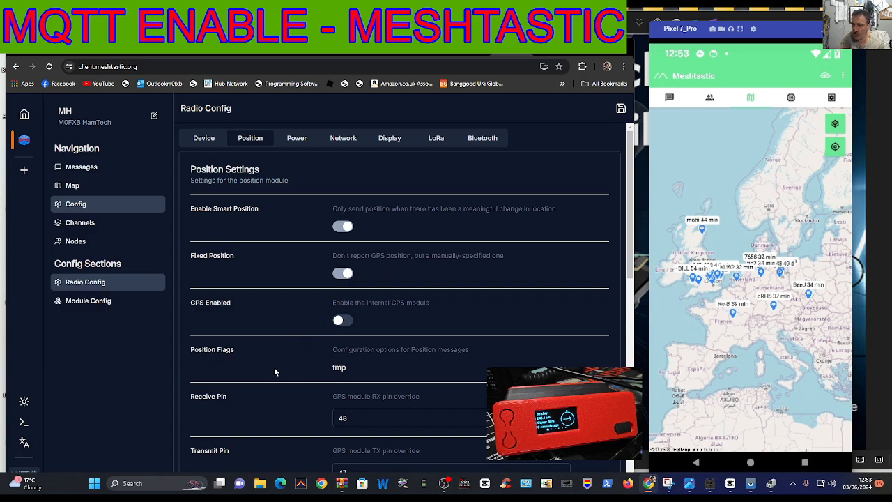
{"action": "mouse_move", "coordinate": [275, 219]}
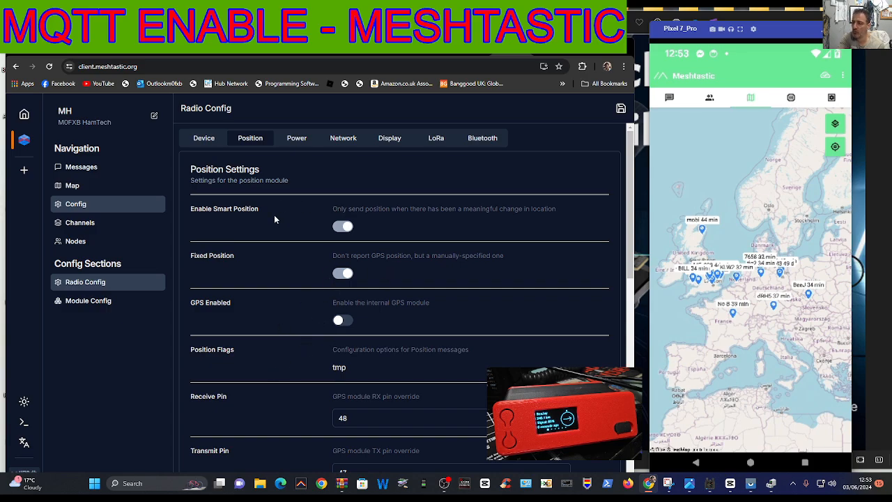
{"action": "left_click", "coordinate": [296, 137]}
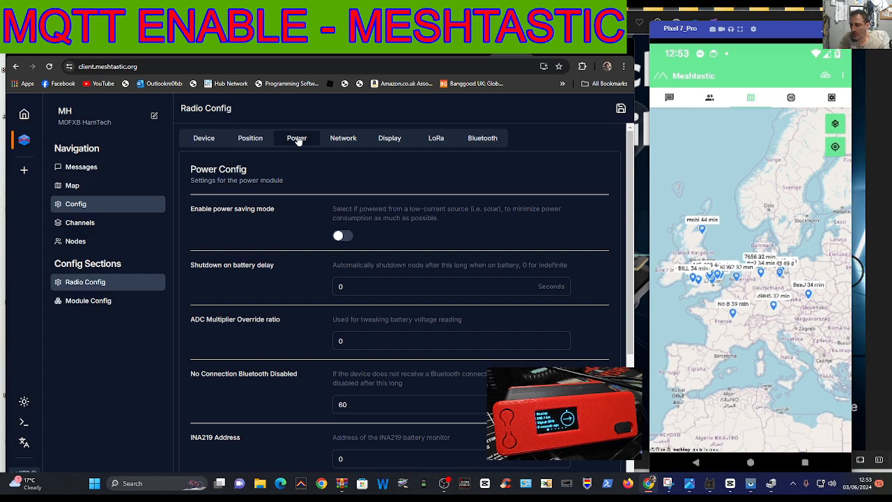
{"action": "scroll", "scroll_direction": "down", "scroll_amount": 3}
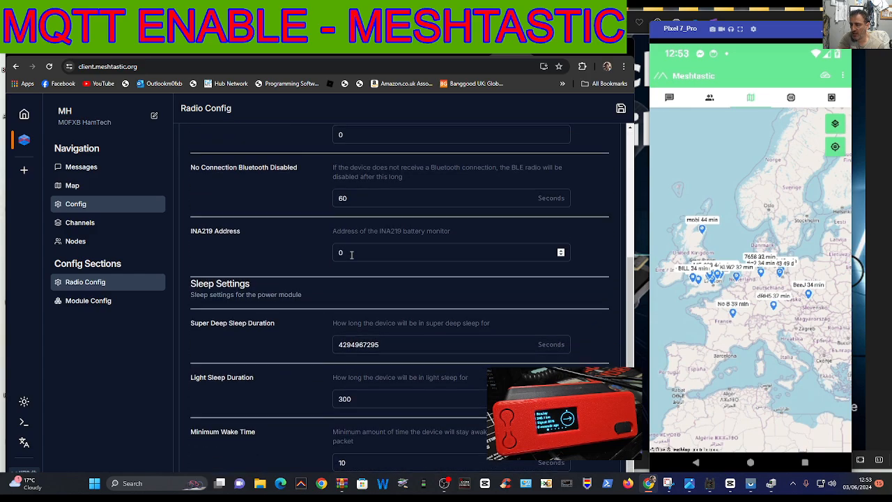
{"action": "left_click", "coordinate": [343, 138]}
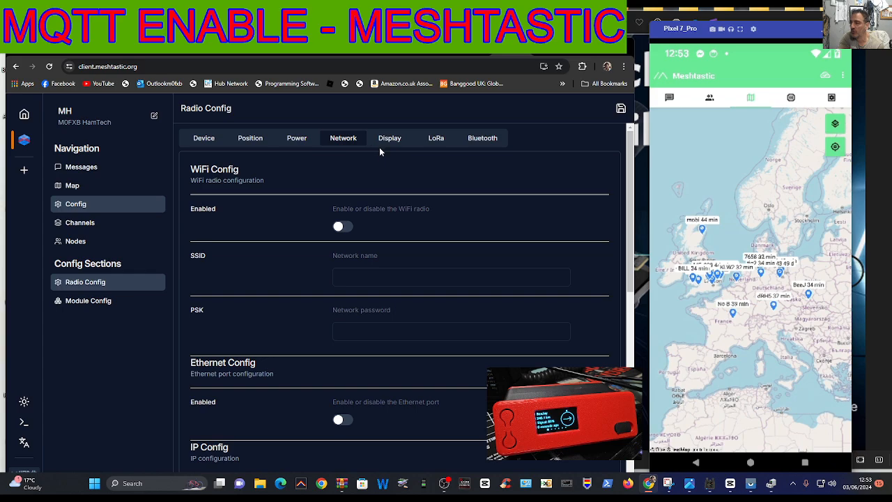
Review the node's Display tab and scroll through its LoRa mesh and waveform settings
{"action": "left_click", "coordinate": [389, 138]}
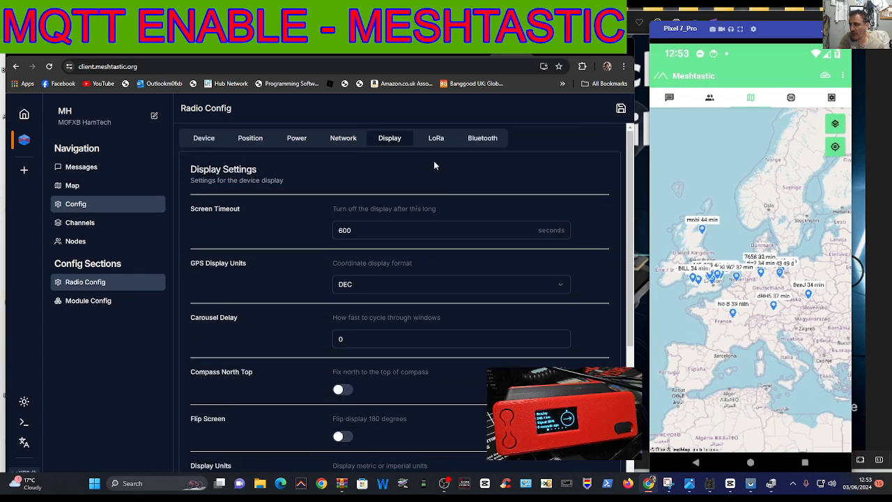
{"action": "left_click", "coordinate": [436, 138]}
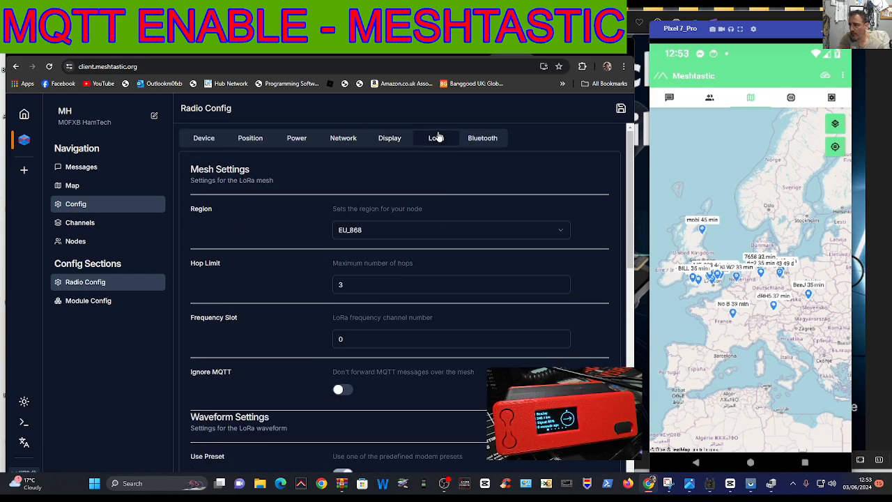
{"action": "scroll", "scroll_direction": "down", "scroll_amount": 3}
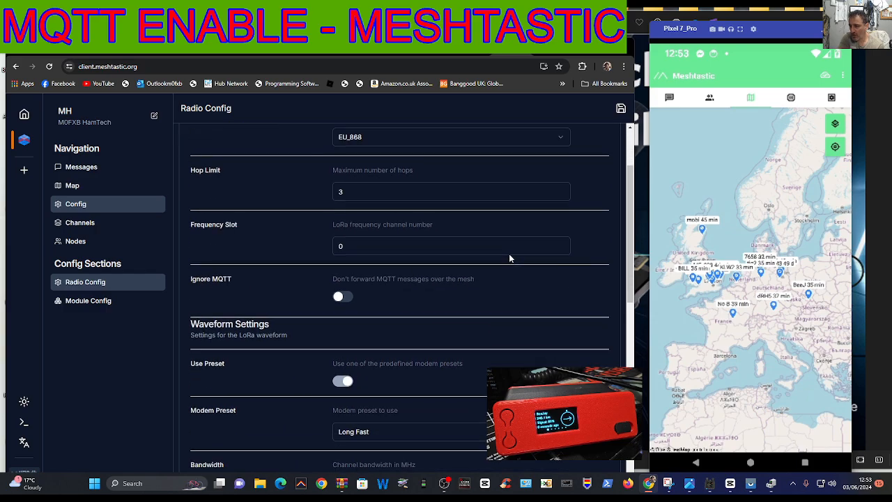
{"action": "scroll", "scroll_direction": "down", "scroll_amount": 3}
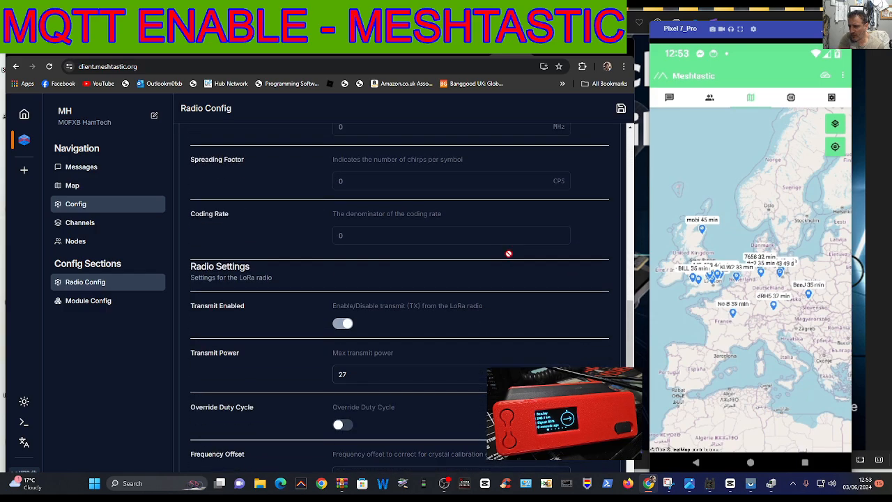
{"action": "scroll", "scroll_direction": "down", "scroll_amount": 3}
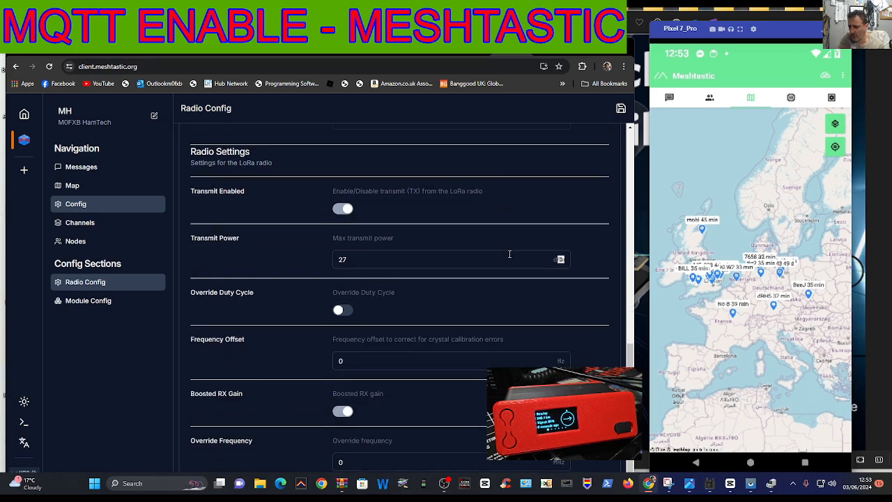
{"action": "left_click", "coordinate": [435, 138]}
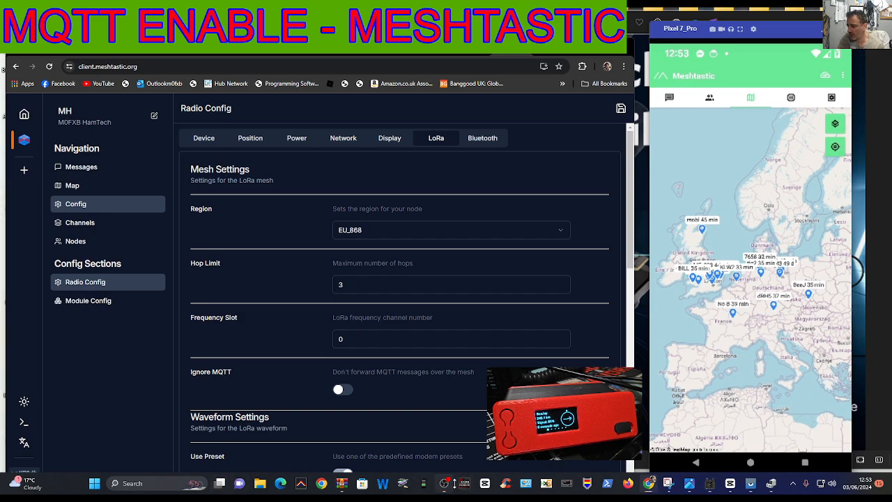
{"action": "mouse_move", "coordinate": [707, 144]}
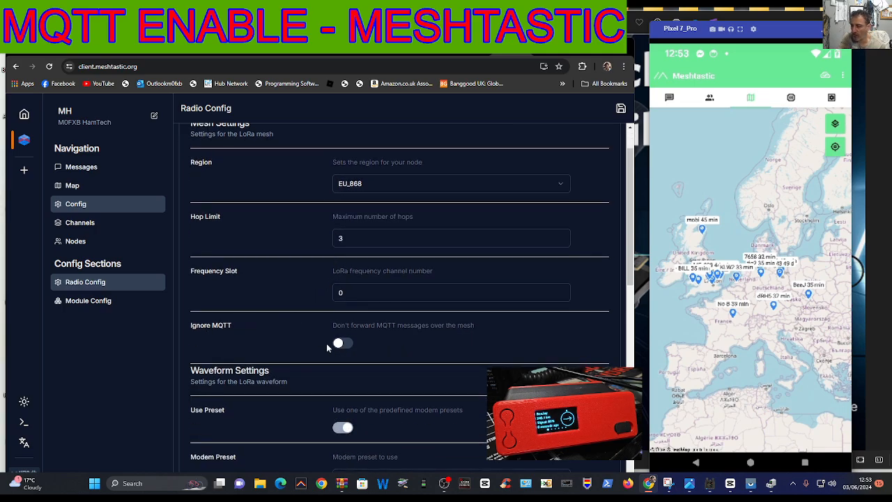
Open Bluetooth settings, showing Bluetooth enabled with random PIN pairing
{"action": "left_click", "coordinate": [343, 343]}
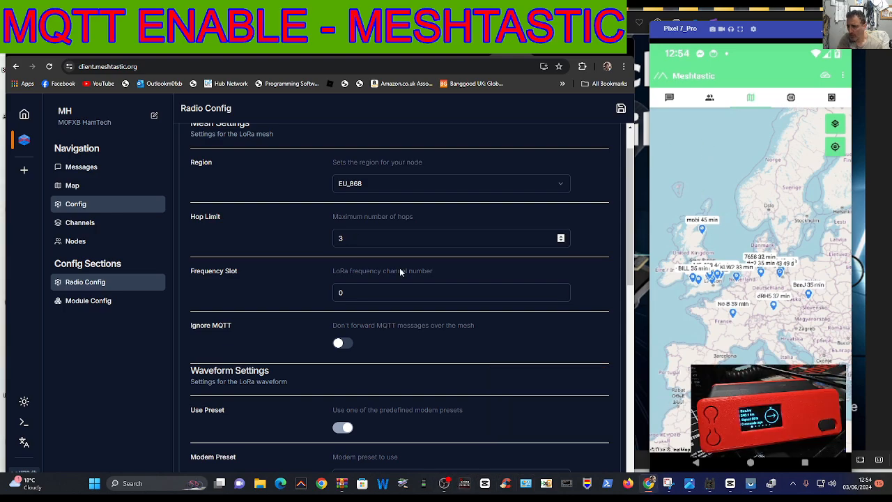
{"action": "scroll", "scroll_direction": "down", "scroll_amount": 3}
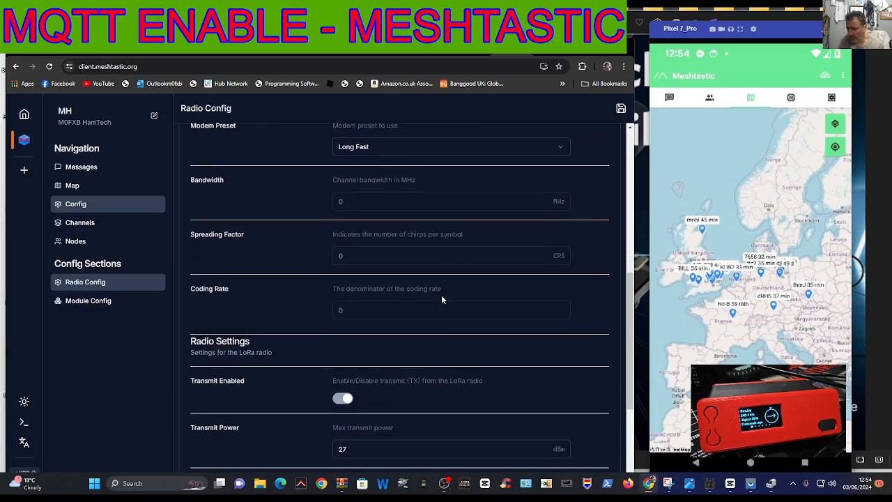
{"action": "scroll", "scroll_direction": "down", "scroll_amount": 3}
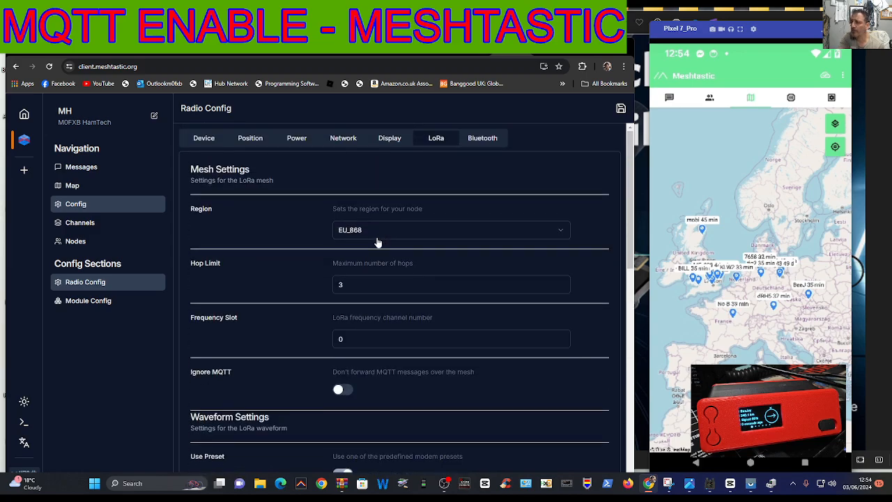
{"action": "left_click", "coordinate": [482, 138]}
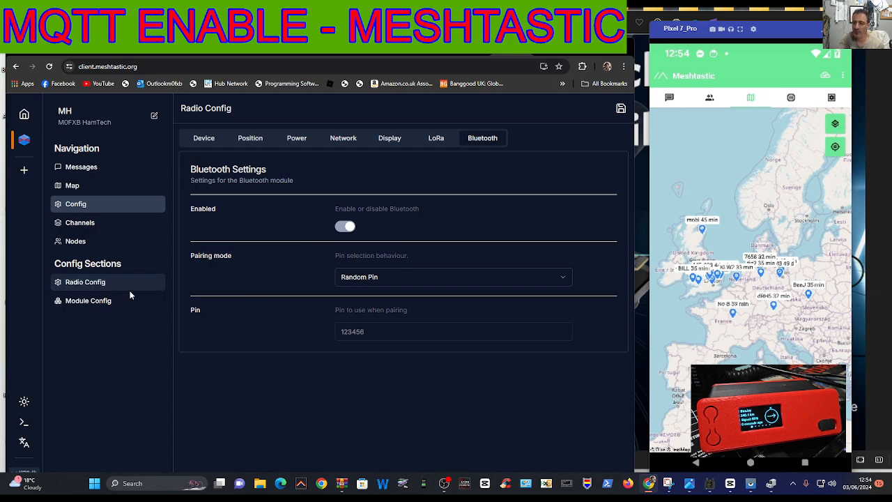
Enable MQTT in Module Config, check root topic and proxy settings, return to Radio Config
{"action": "left_click", "coordinate": [88, 301]}
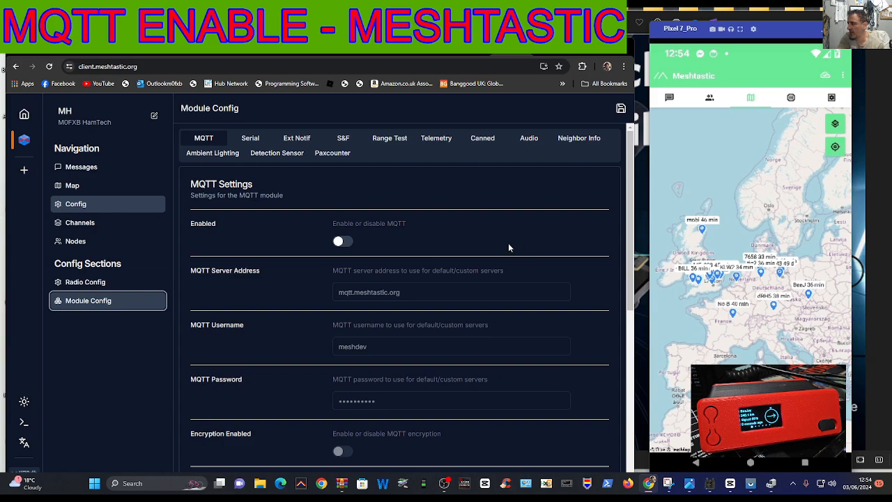
{"action": "mouse_move", "coordinate": [685, 138]}
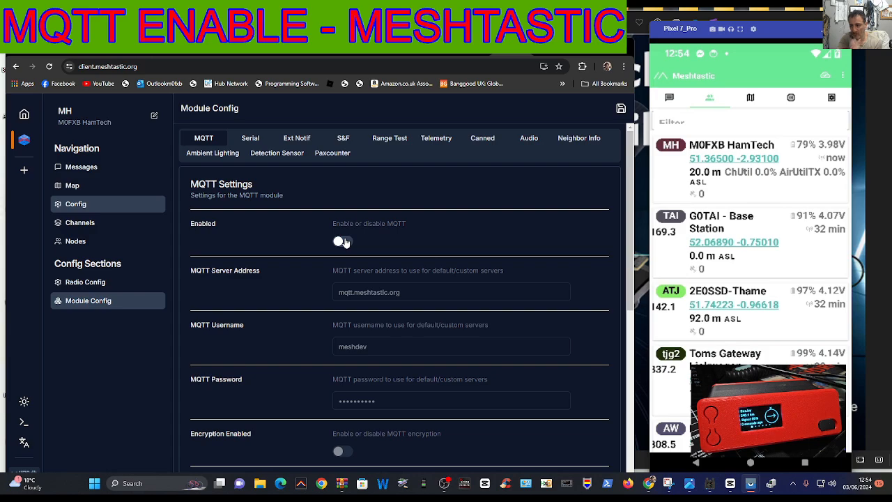
{"action": "scroll", "scroll_direction": "down", "scroll_amount": 3}
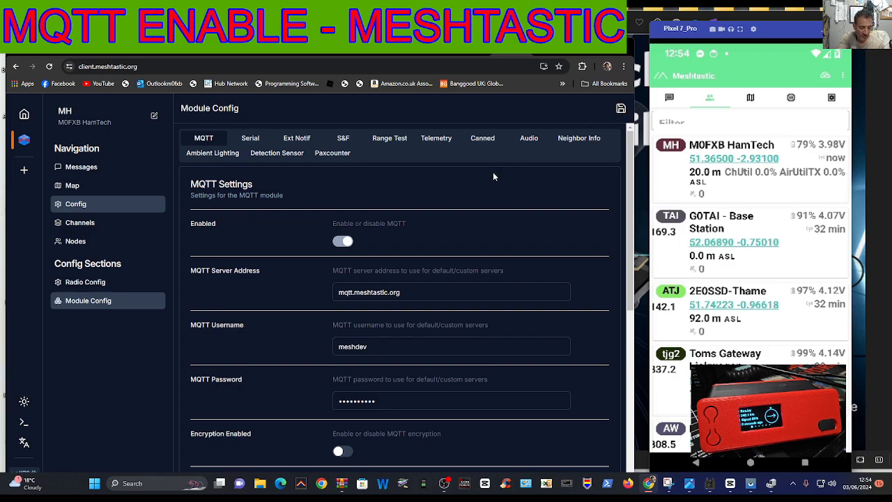
{"action": "mouse_move", "coordinate": [626, 127]}
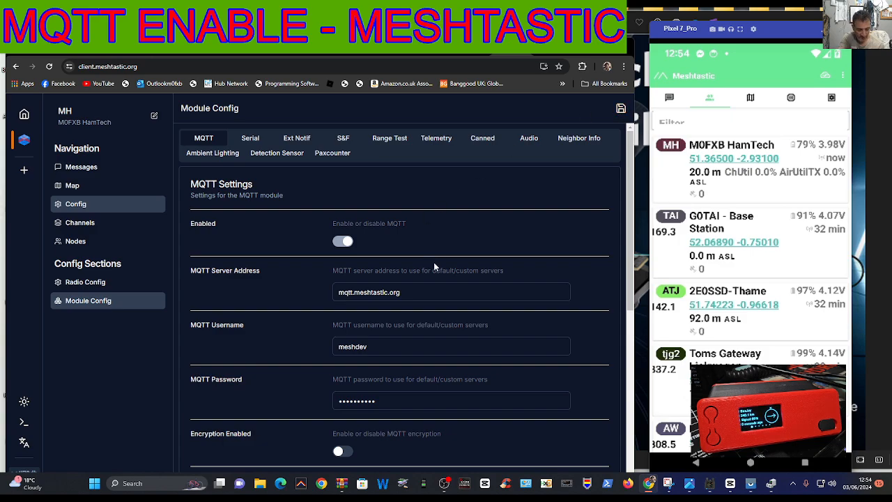
{"action": "scroll", "scroll_direction": "down", "scroll_amount": 3}
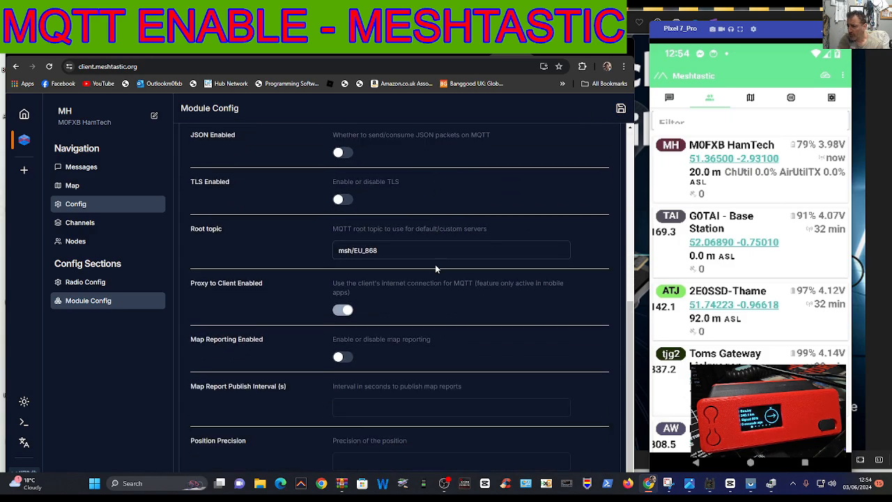
{"action": "scroll", "scroll_direction": "up", "scroll_amount": 3}
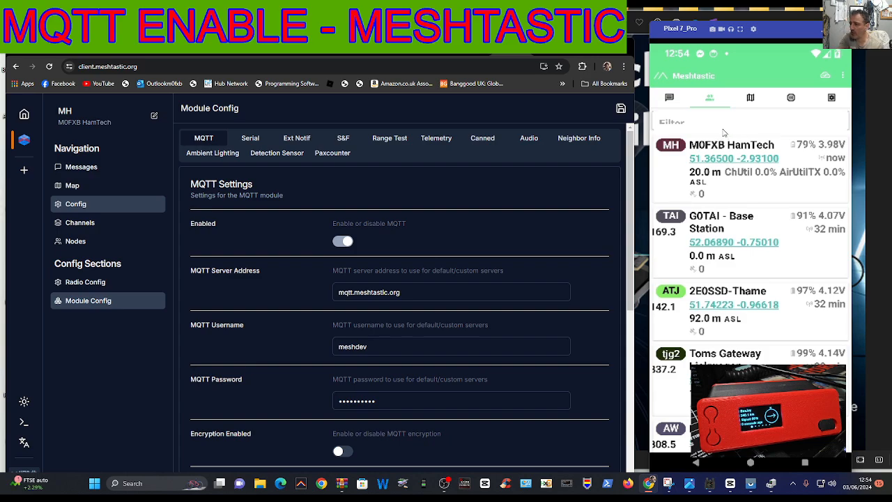
{"action": "mouse_move", "coordinate": [88, 301]}
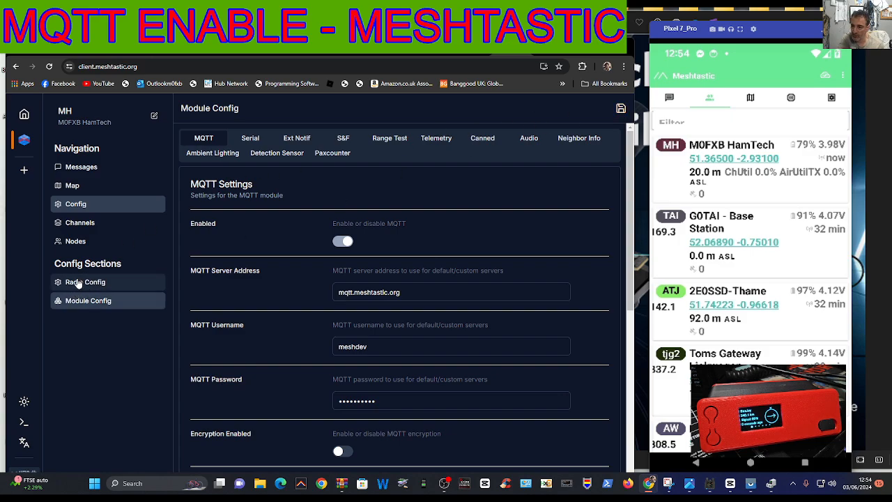
{"action": "left_click", "coordinate": [85, 282]}
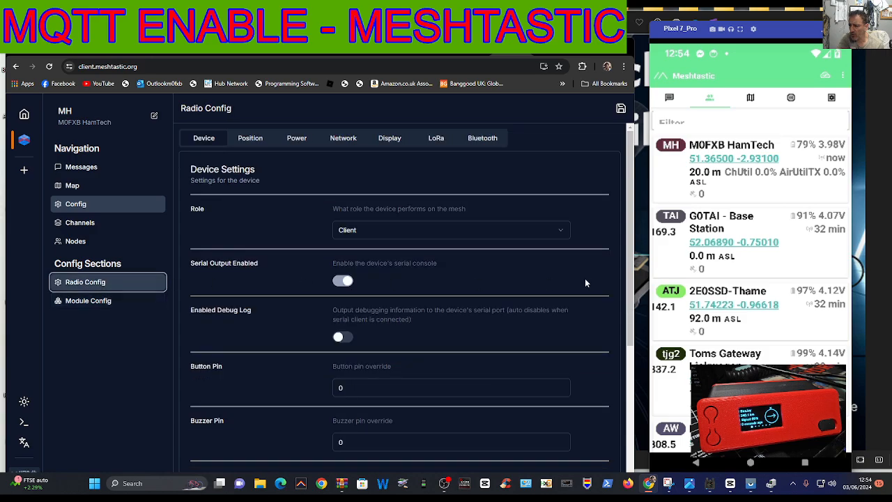
{"action": "mouse_move", "coordinate": [518, 291]}
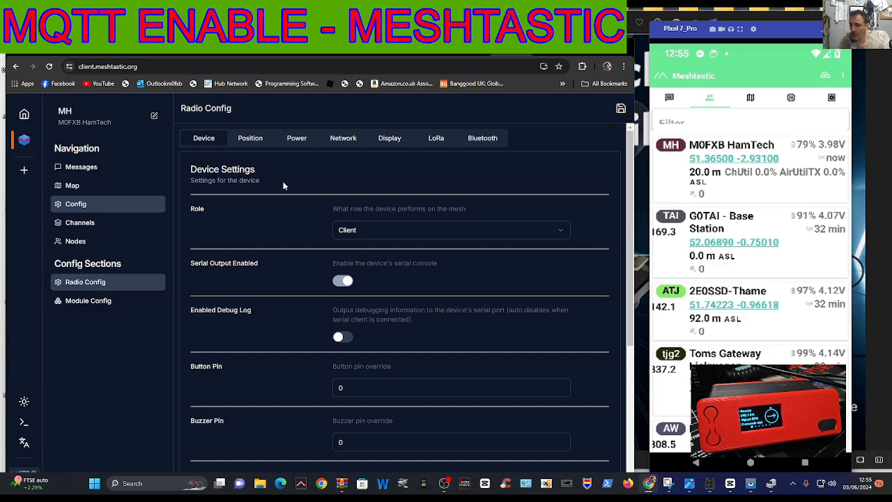
{"action": "mouse_move", "coordinate": [569, 125]}
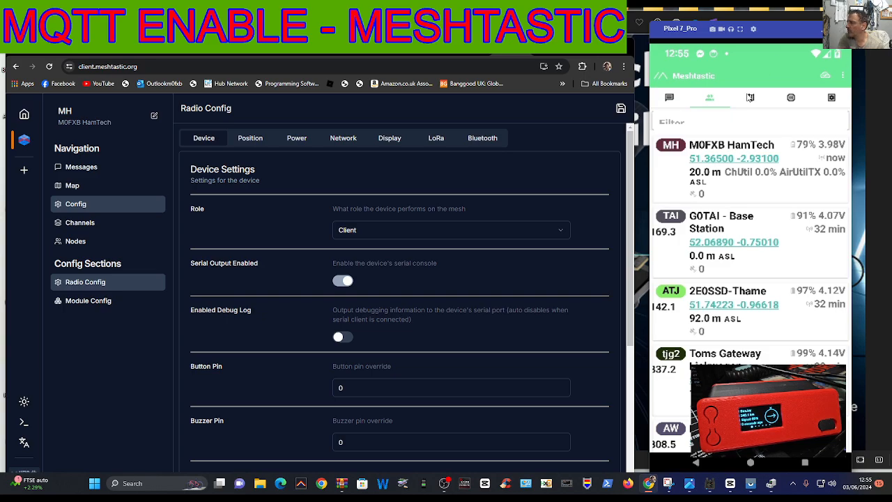
{"action": "mouse_move", "coordinate": [359, 217]}
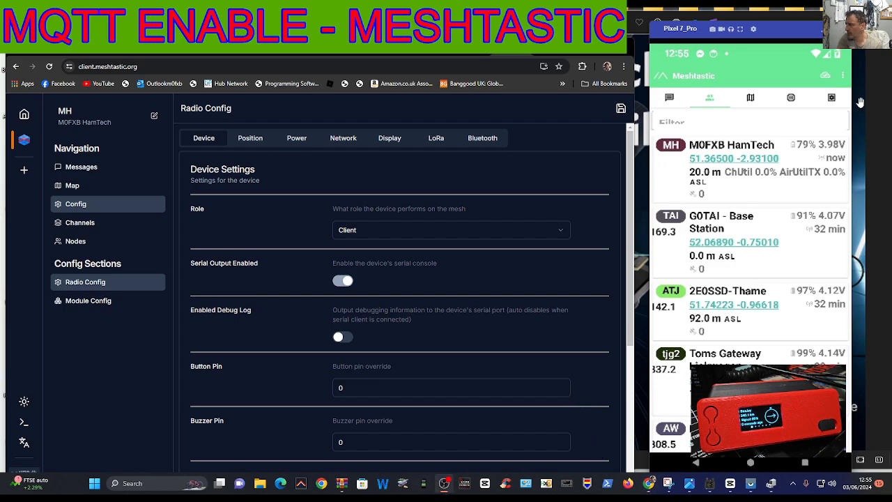
{"action": "left_click", "coordinate": [842, 76]}
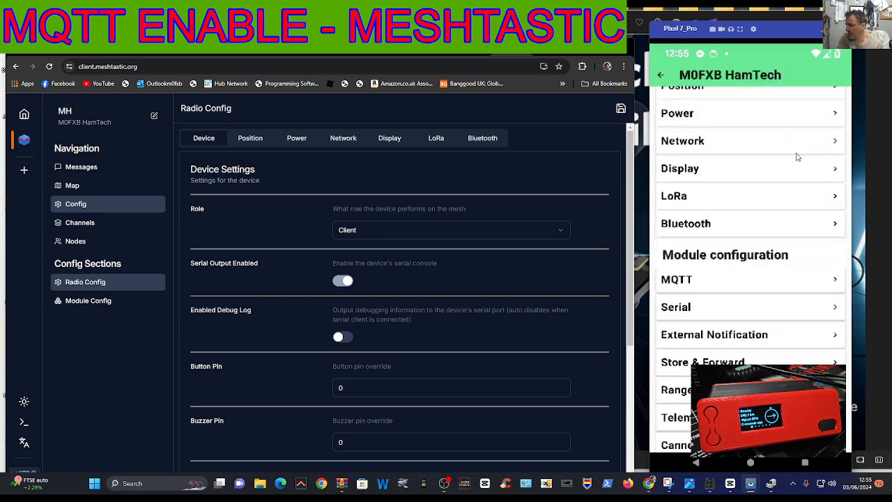
On the phone, turn on MQTT for M0FXB HamTech, send it, dismiss Delivery confirmed
{"action": "left_click", "coordinate": [676, 280]}
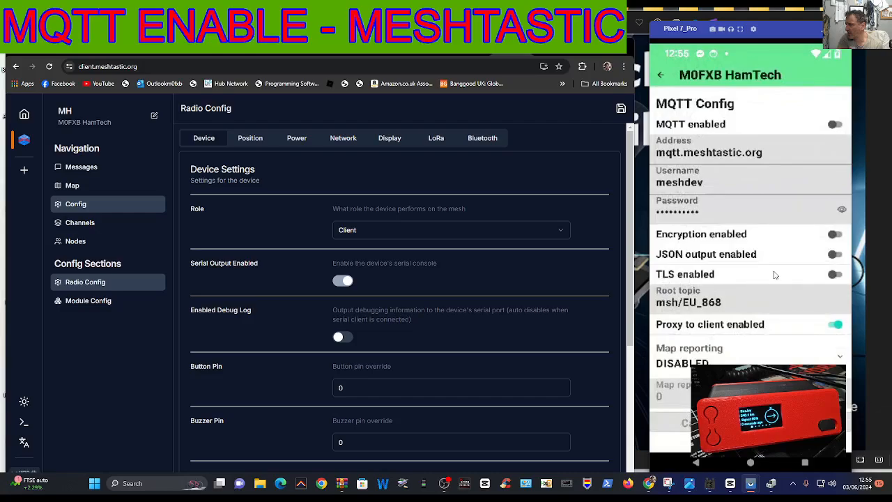
{"action": "mouse_move", "coordinate": [389, 182]}
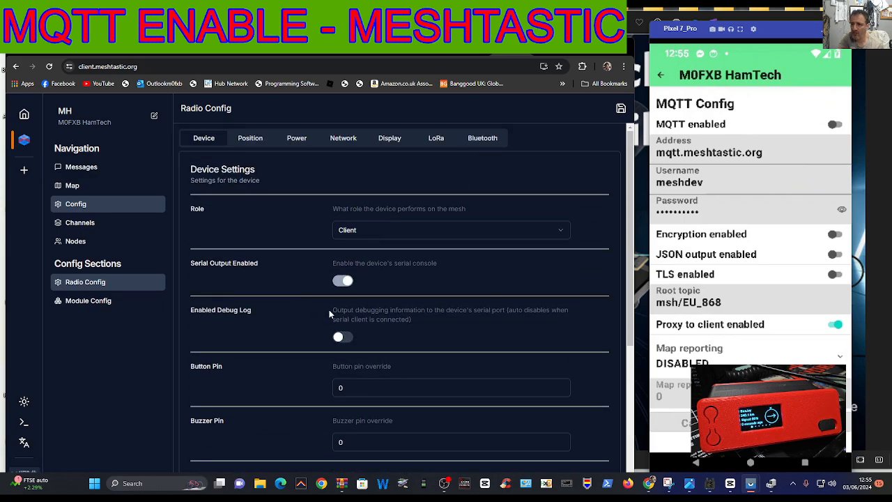
{"action": "left_click", "coordinate": [836, 125]}
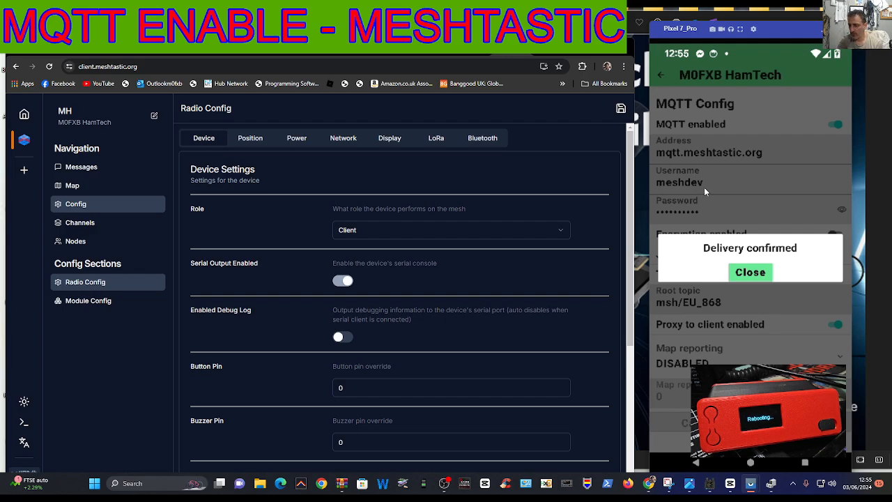
{"action": "mouse_move", "coordinate": [401, 185]}
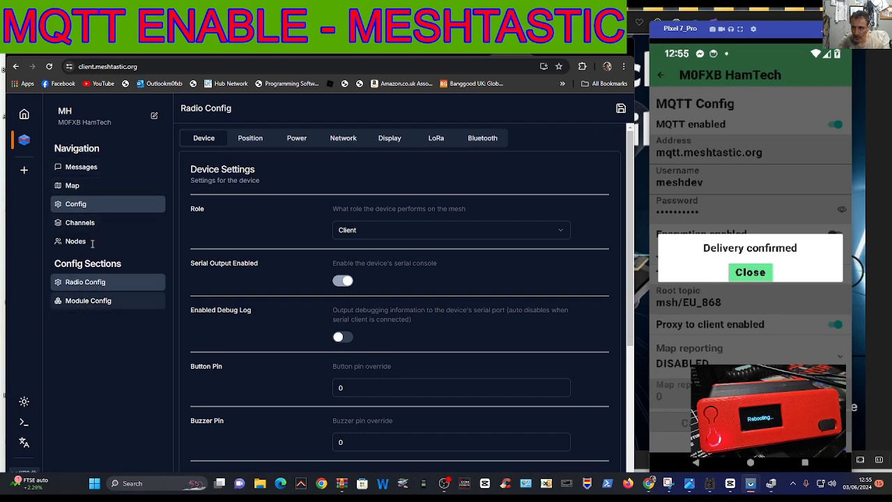
{"action": "mouse_move", "coordinate": [235, 286]}
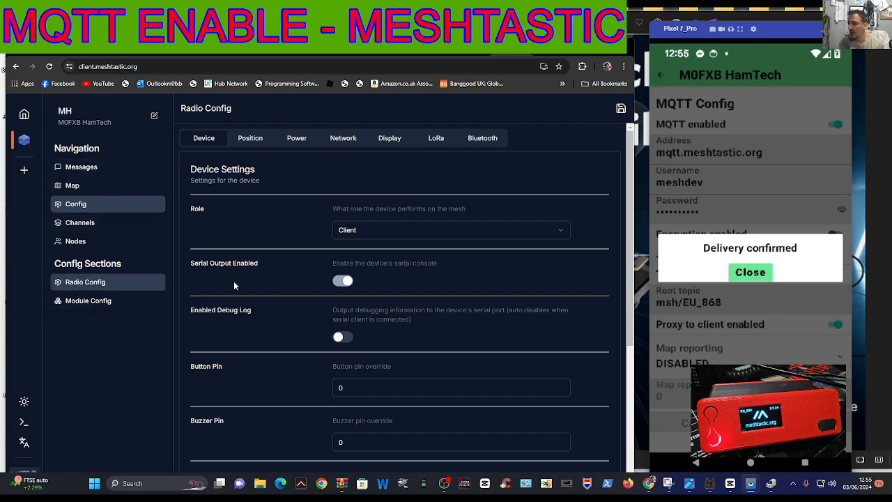
{"action": "left_click", "coordinate": [750, 272]}
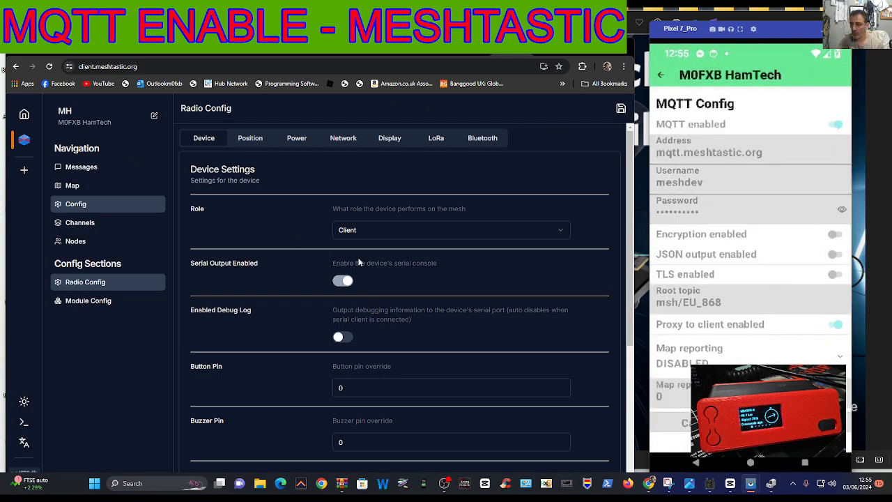
Confirm MQTT is enabled in Module Config, then list heard nodes with models and SNR
{"action": "left_click", "coordinate": [89, 301]}
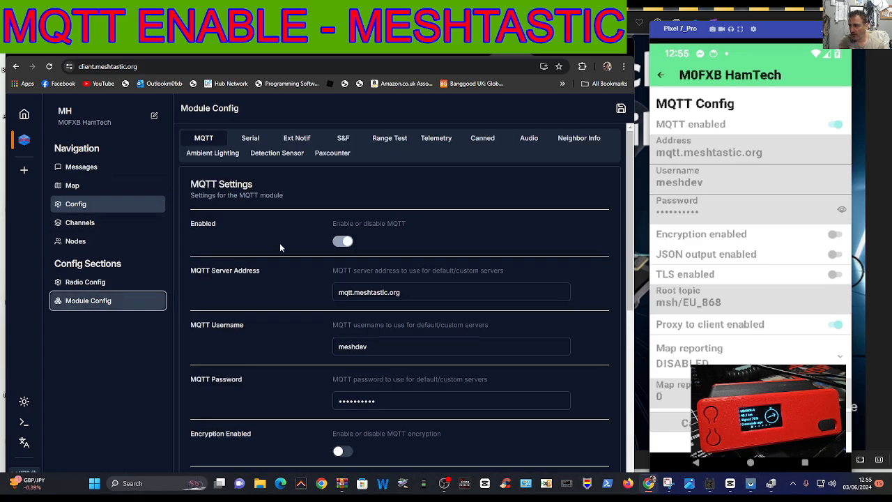
{"action": "left_click", "coordinate": [342, 241]}
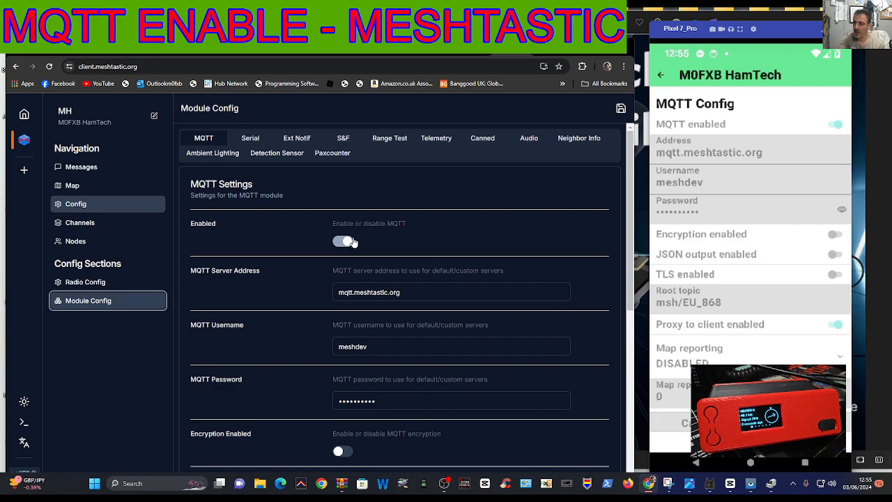
{"action": "scroll", "scroll_direction": "down", "scroll_amount": 3}
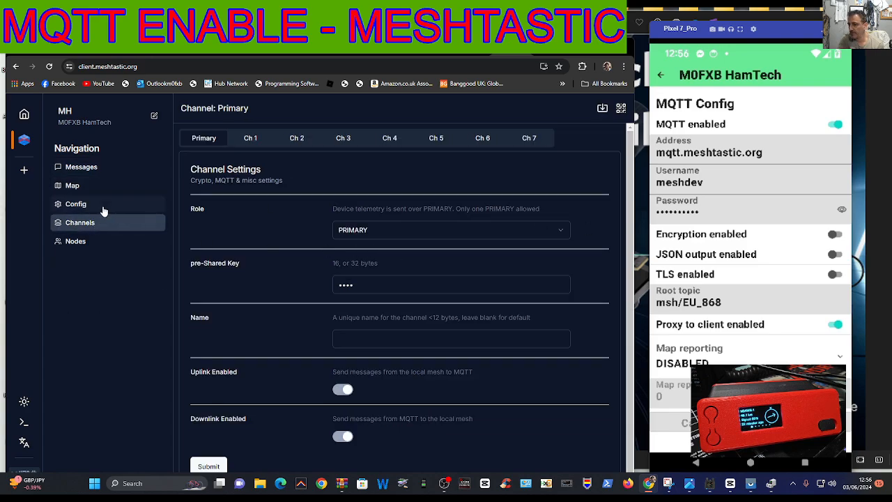
{"action": "left_click", "coordinate": [80, 241]}
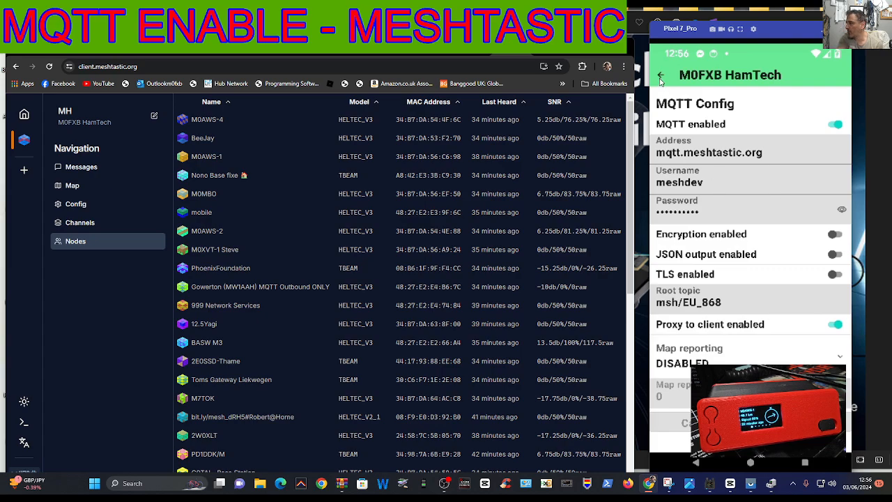
{"action": "left_click", "coordinate": [660, 75]}
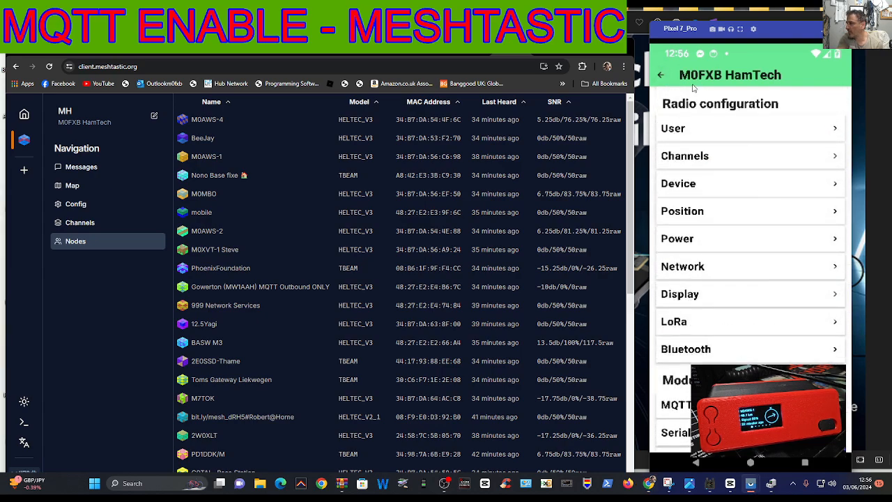
{"action": "left_click", "coordinate": [661, 75]}
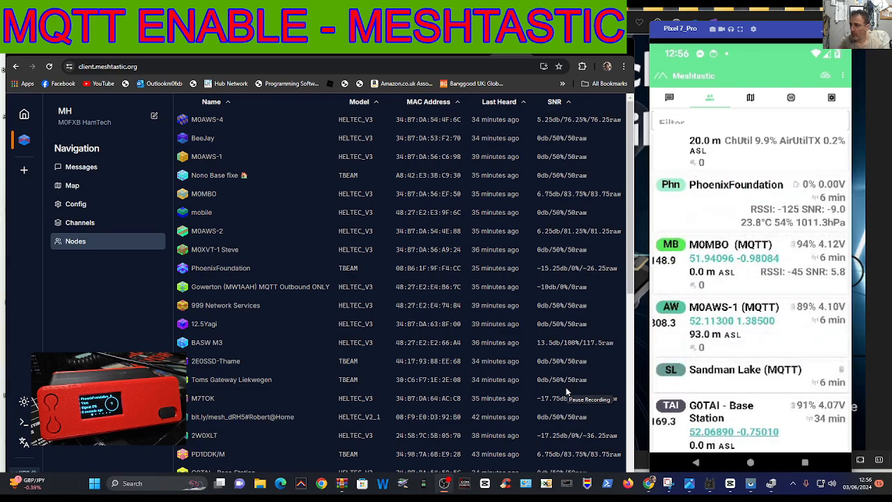
{"action": "mouse_move", "coordinate": [532, 137]}
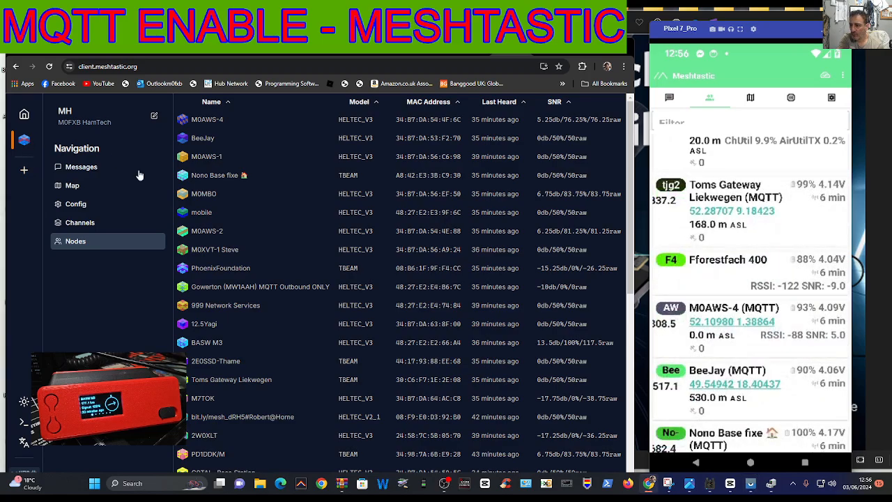
Scroll the nodes, pass through Channels, Config and Map to the empty Primary messages
{"action": "scroll", "scroll_direction": "down", "scroll_amount": 3}
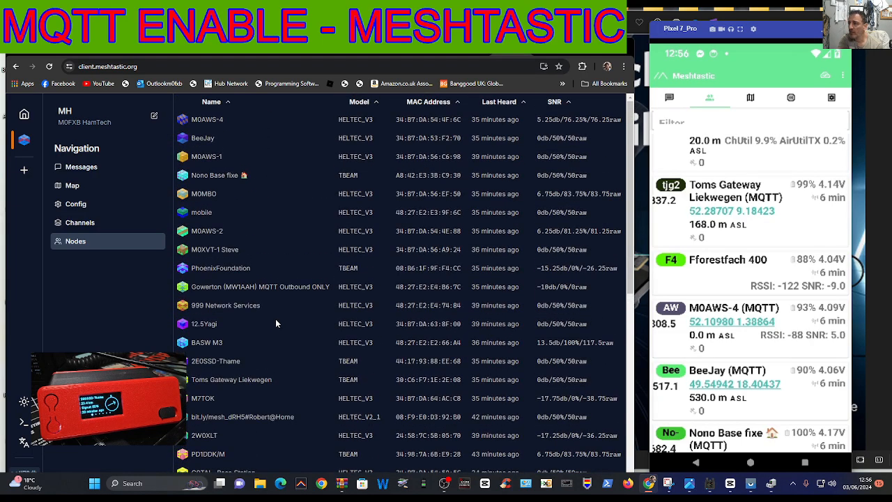
{"action": "scroll", "scroll_direction": "down", "scroll_amount": 3}
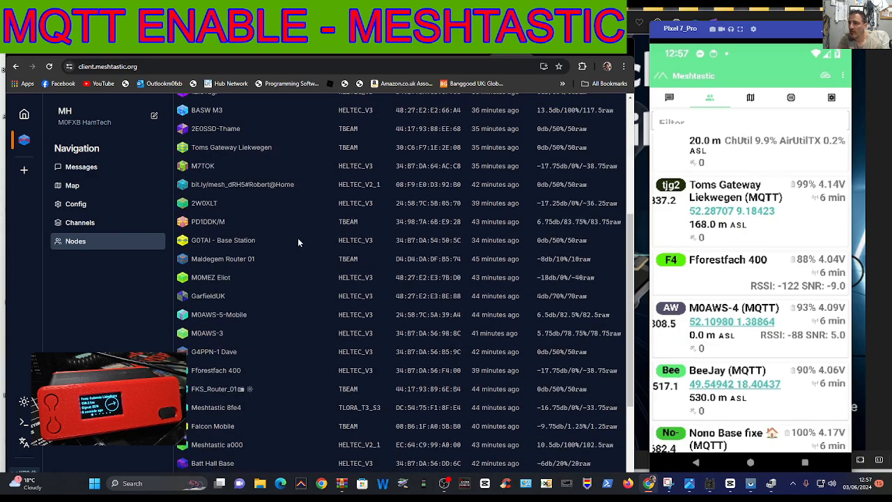
{"action": "left_click", "coordinate": [80, 223]}
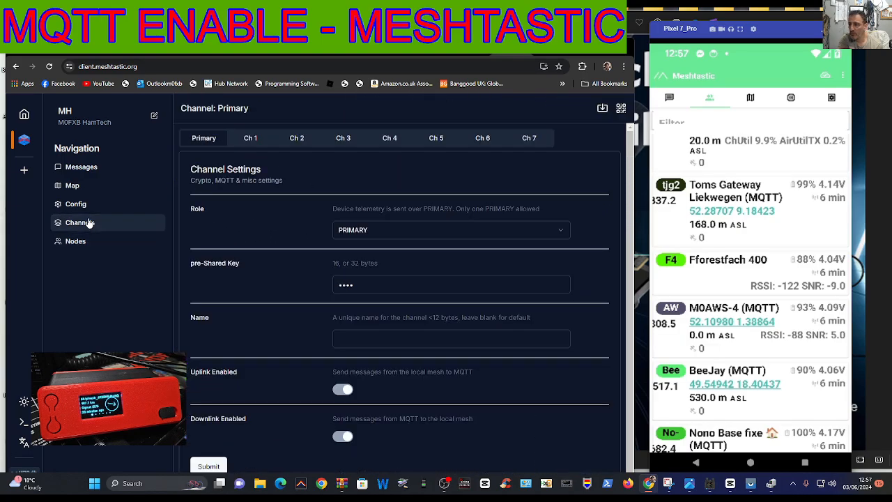
{"action": "left_click", "coordinate": [75, 204]}
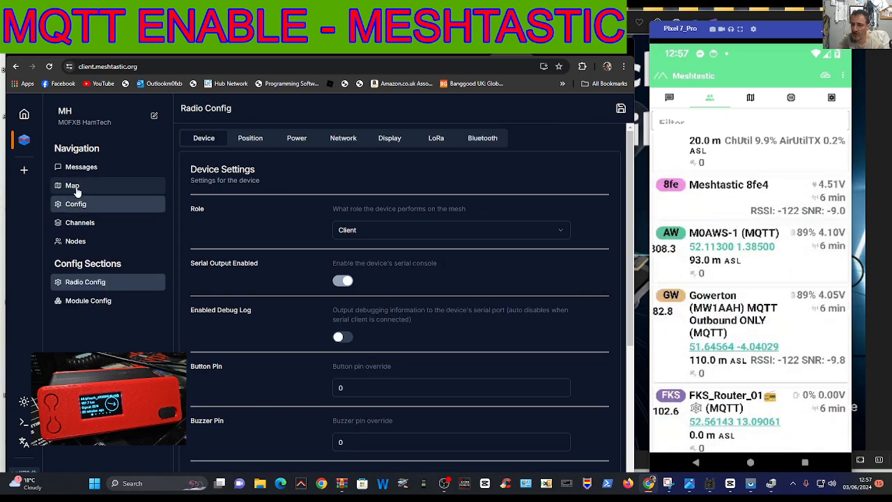
{"action": "left_click", "coordinate": [72, 185]}
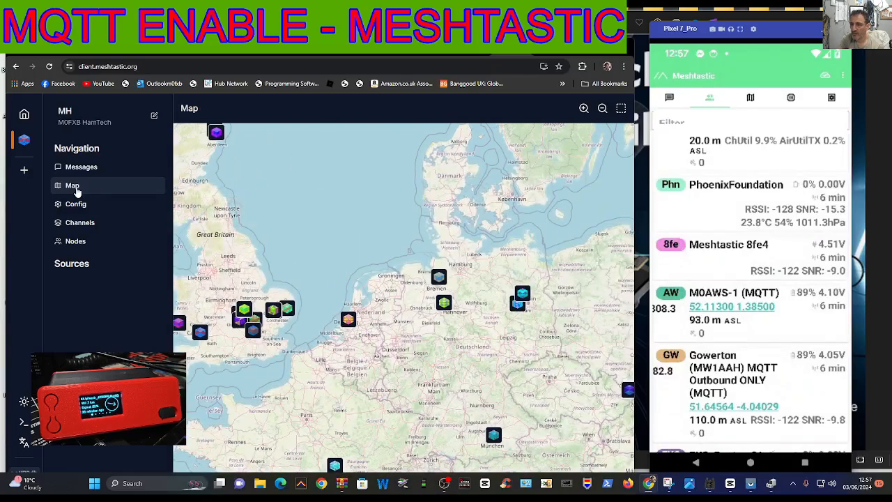
{"action": "left_click", "coordinate": [80, 166]}
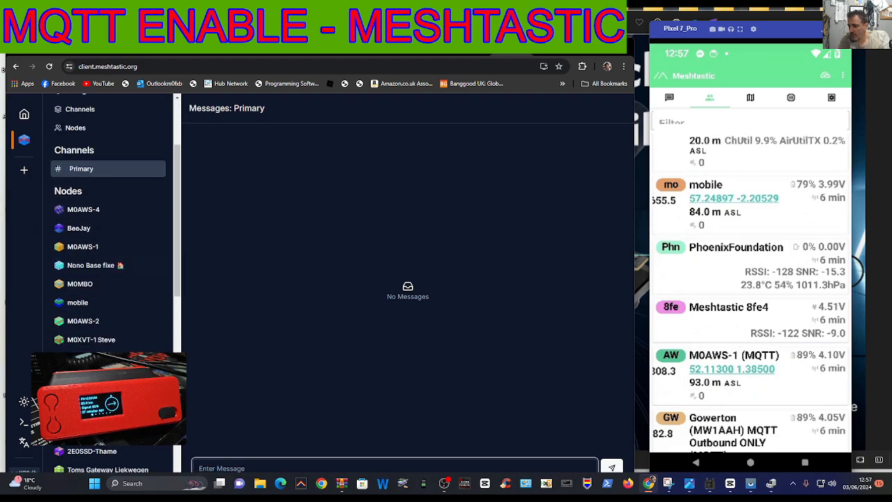
{"action": "scroll", "scroll_direction": "down", "scroll_amount": 3}
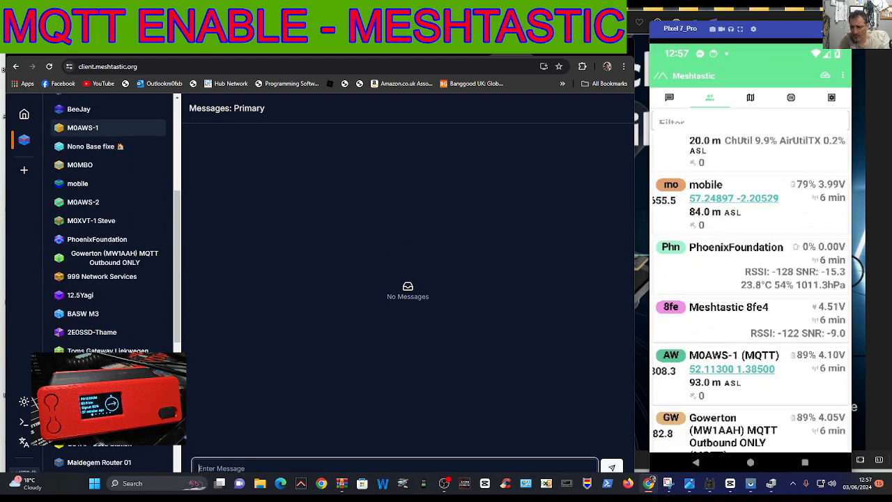
{"action": "scroll", "scroll_direction": "down", "scroll_amount": 3}
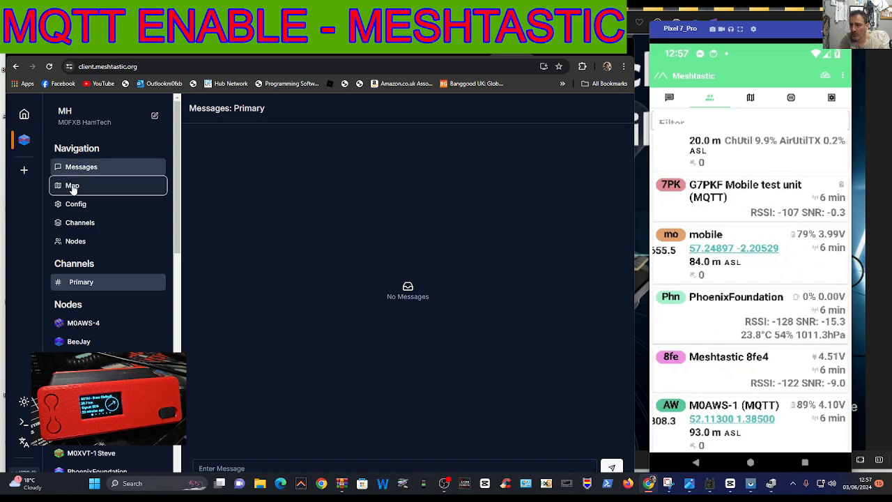
Check the Network, Bluetooth and Primary channel settings, then show the heard-node table
{"action": "left_click", "coordinate": [75, 204]}
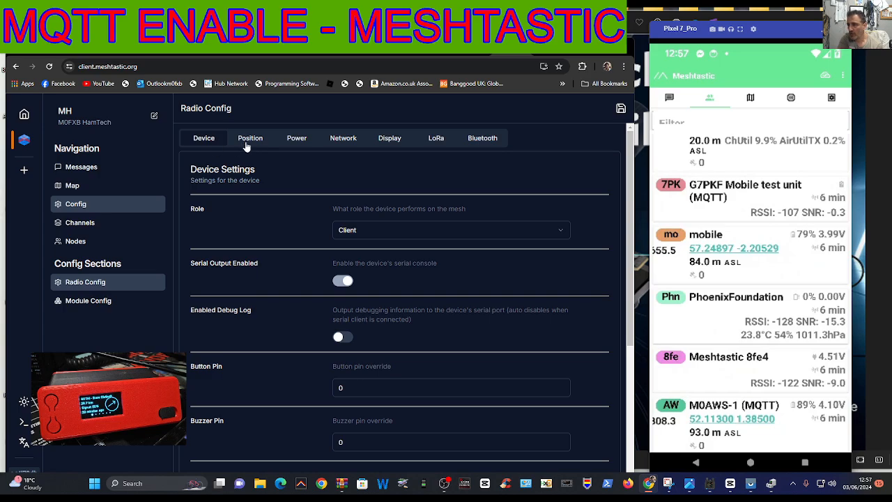
{"action": "left_click", "coordinate": [343, 138]}
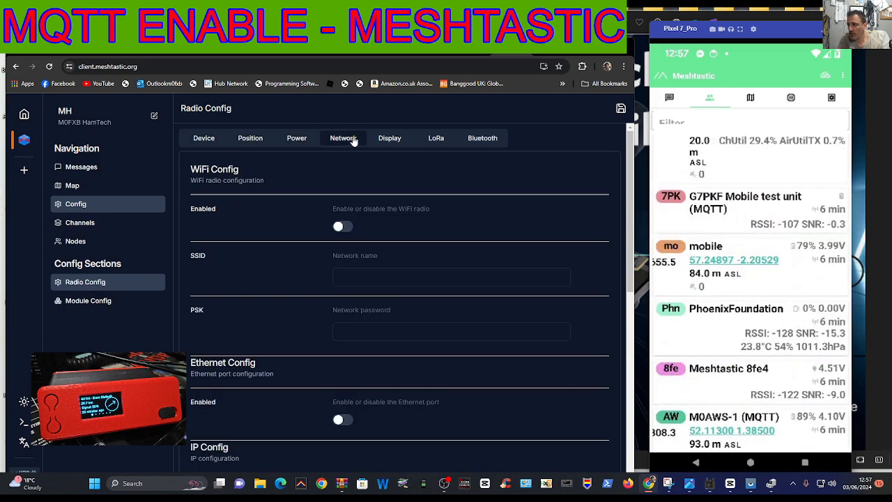
{"action": "left_click", "coordinate": [483, 138]}
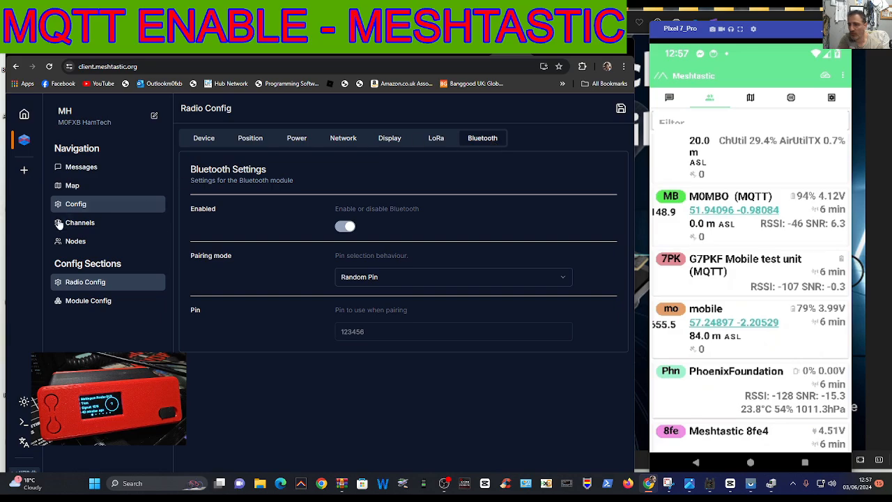
{"action": "left_click", "coordinate": [80, 222]}
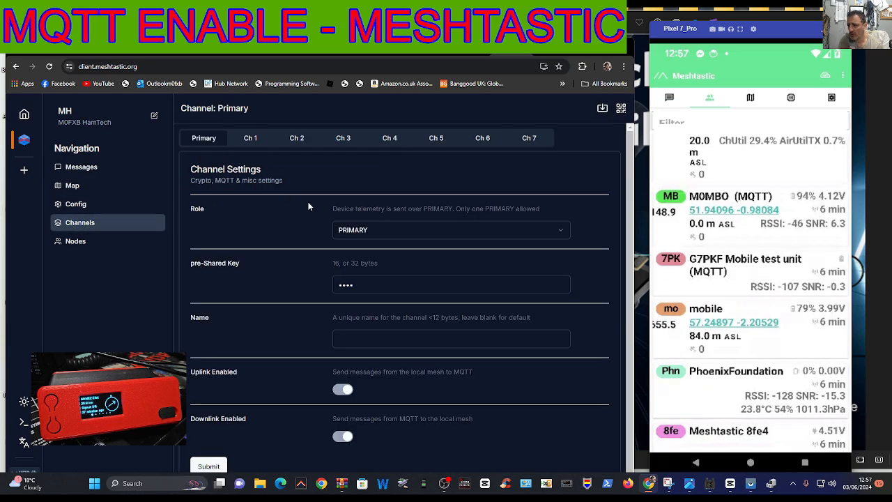
{"action": "left_click", "coordinate": [75, 241]}
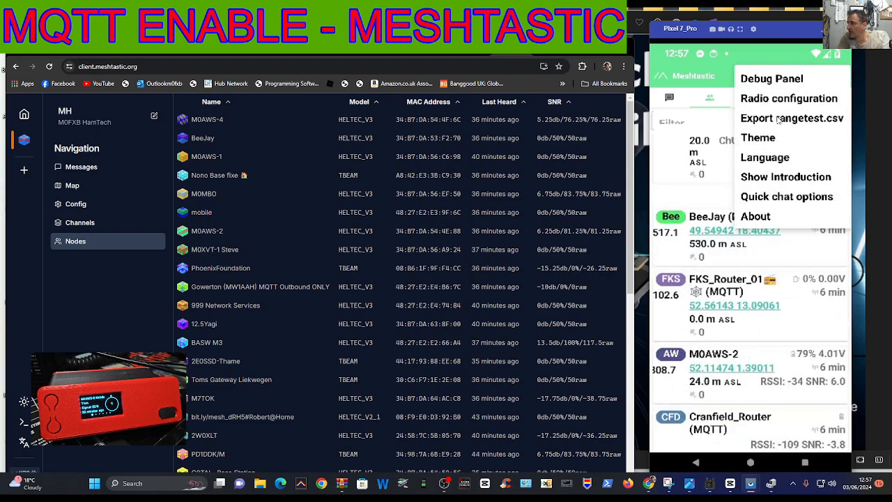
In Radio configuration's MQTT module settings, send the MQTT-disabled settings to the node
{"action": "left_click", "coordinate": [789, 97]}
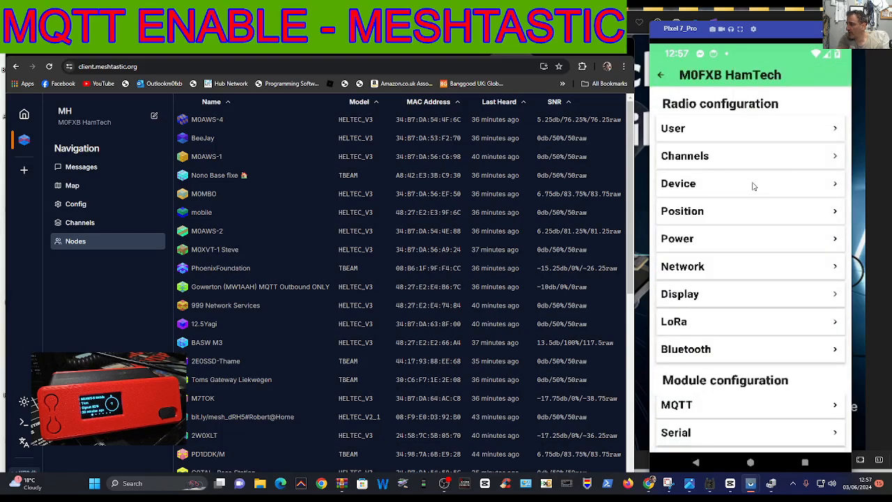
{"action": "mouse_move", "coordinate": [708, 263]}
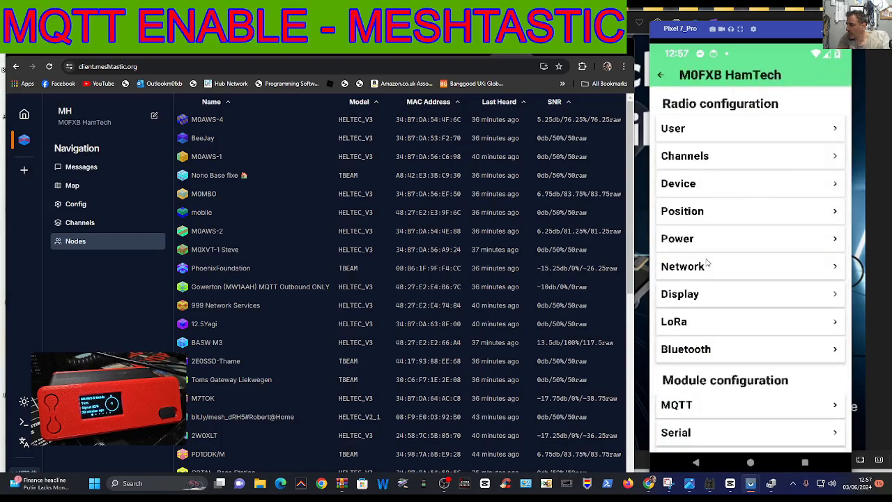
{"action": "scroll", "scroll_direction": "down", "scroll_amount": 3}
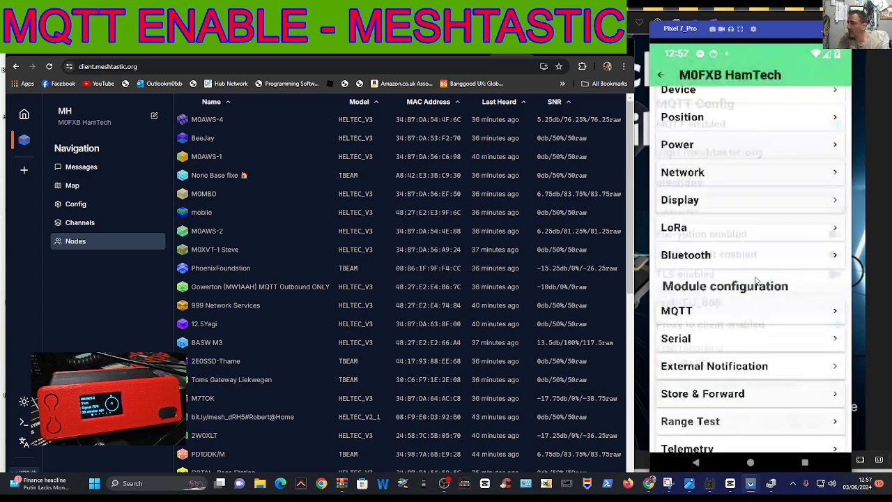
{"action": "left_click", "coordinate": [677, 310]}
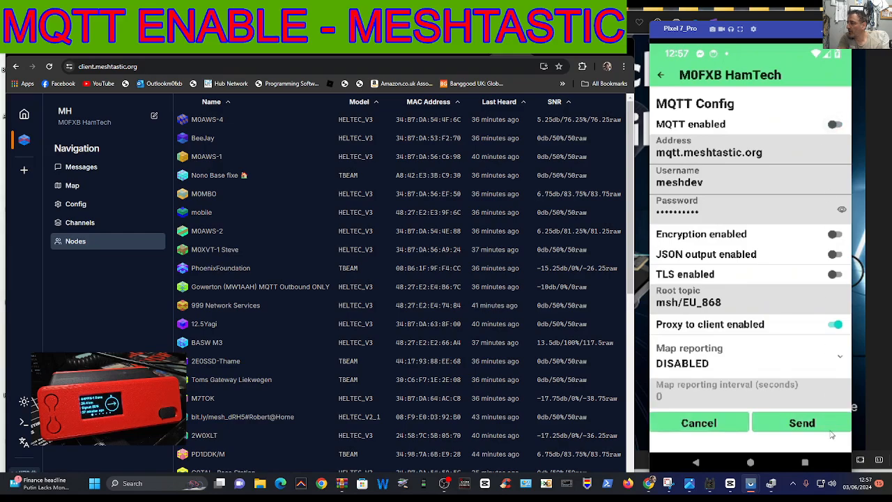
{"action": "left_click", "coordinate": [802, 423]}
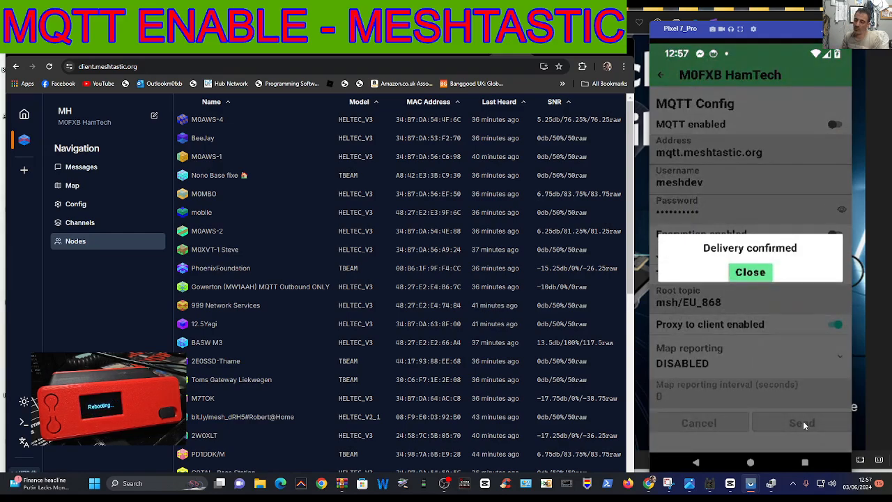